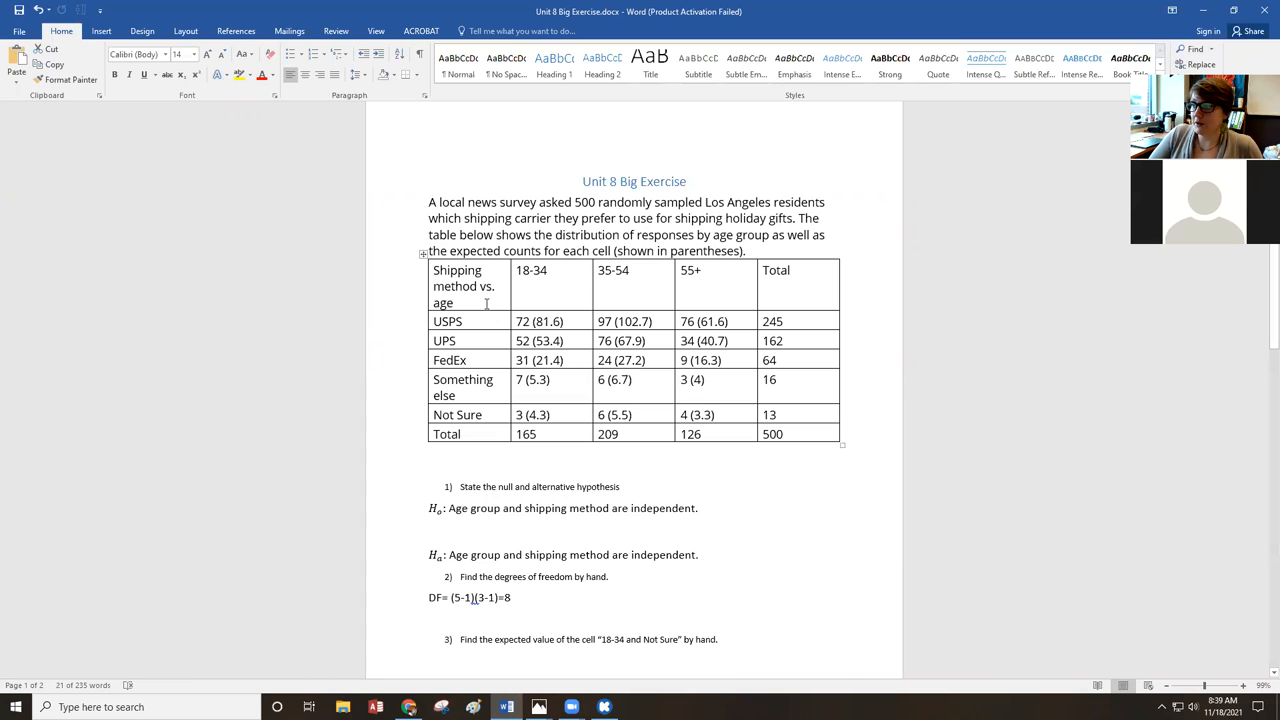
Insert 'not' so Ha reads that age group and shipping method are not independent
{"action": "double_click", "coordinate": [457, 270]}
{"action": "type", "text": "not "}
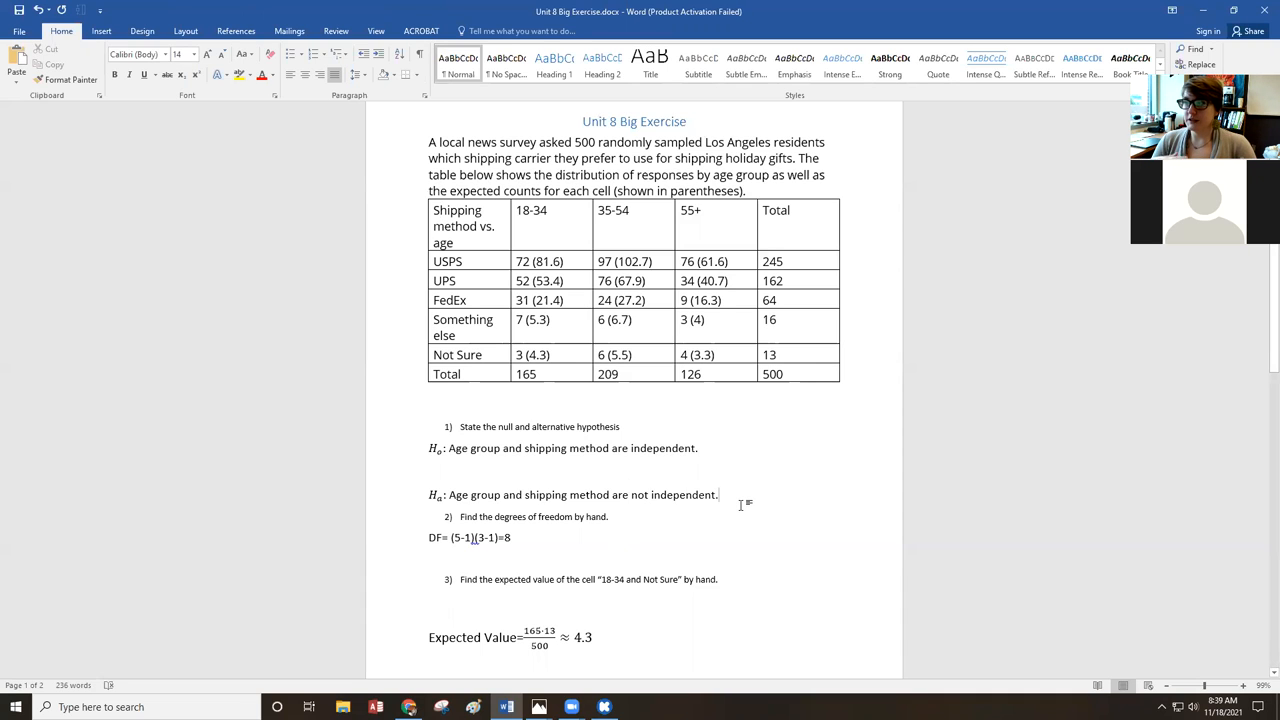
{"action": "left_click", "coordinate": [718, 495]}
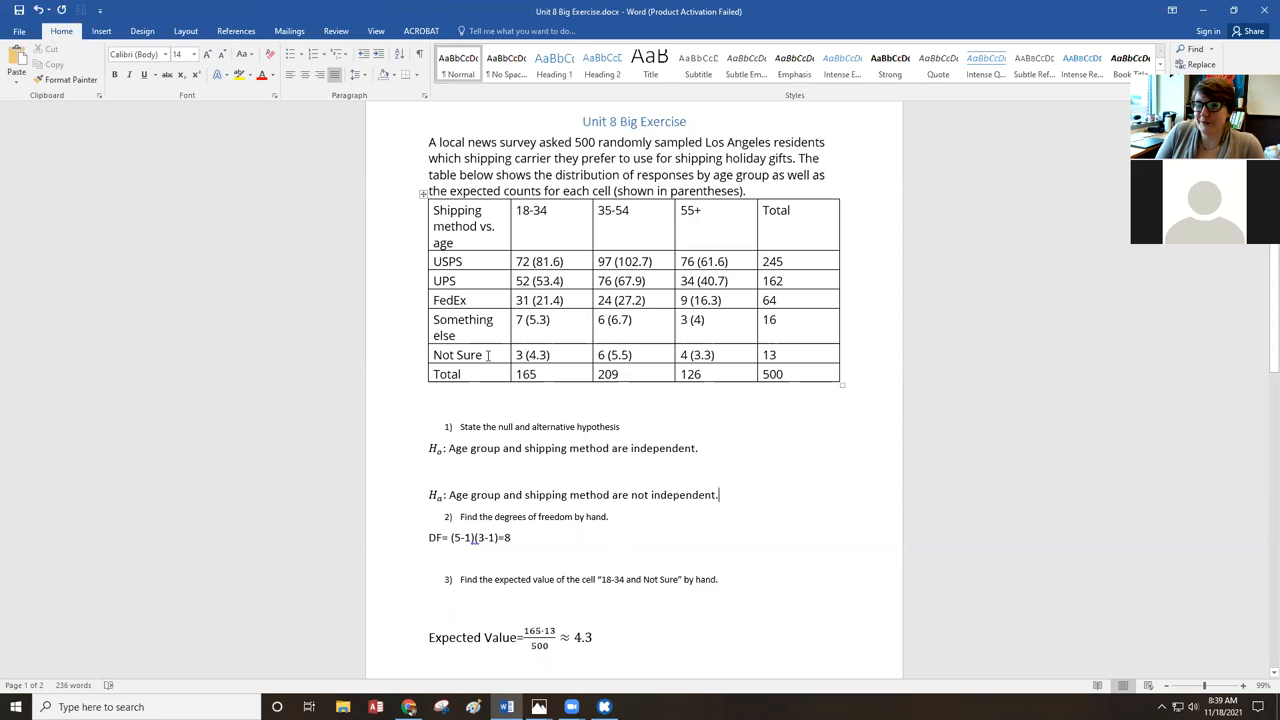
{"action": "mouse_move", "coordinate": [904, 577]}
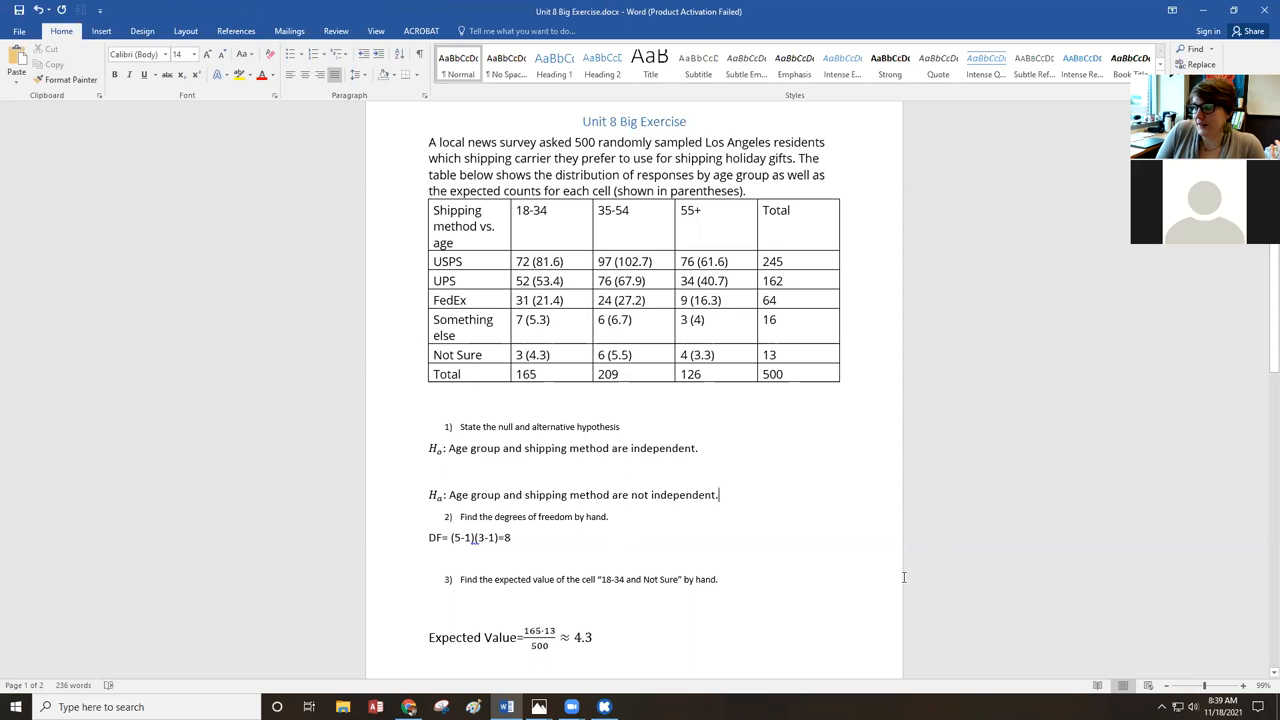
{"action": "scroll", "scroll_direction": "down", "scroll_amount": 3}
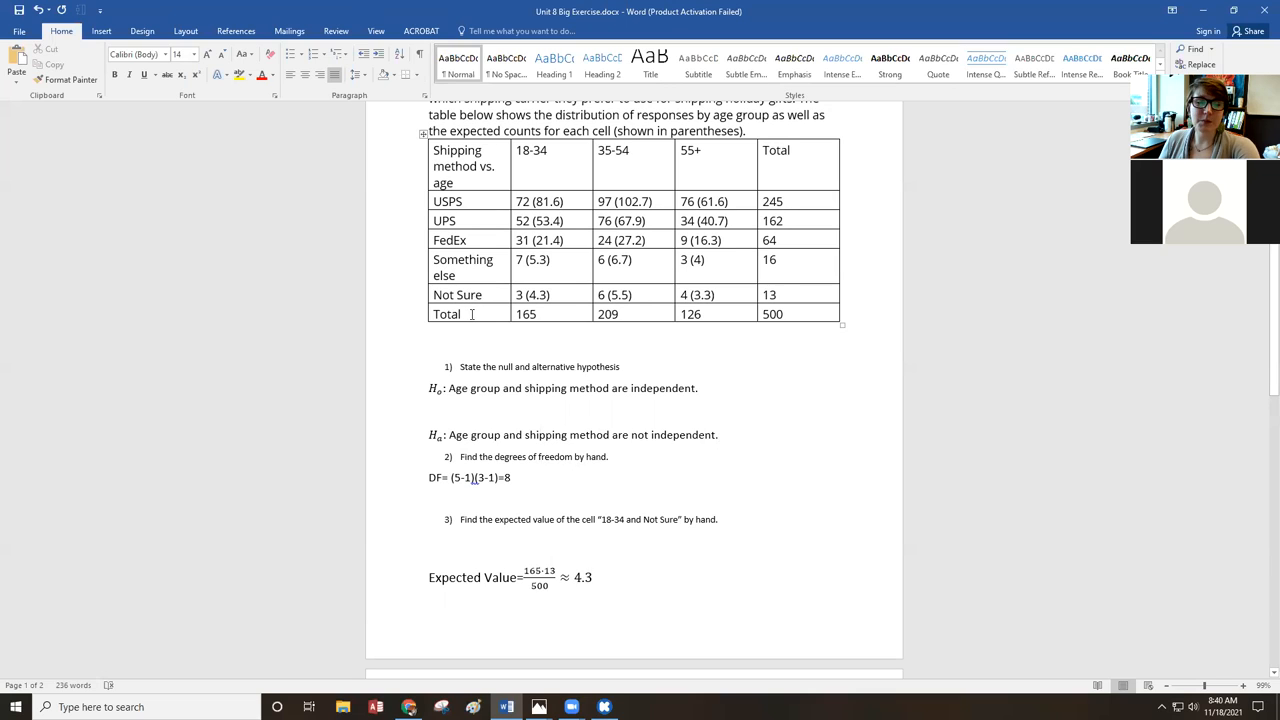
{"action": "left_click", "coordinate": [718, 434]}
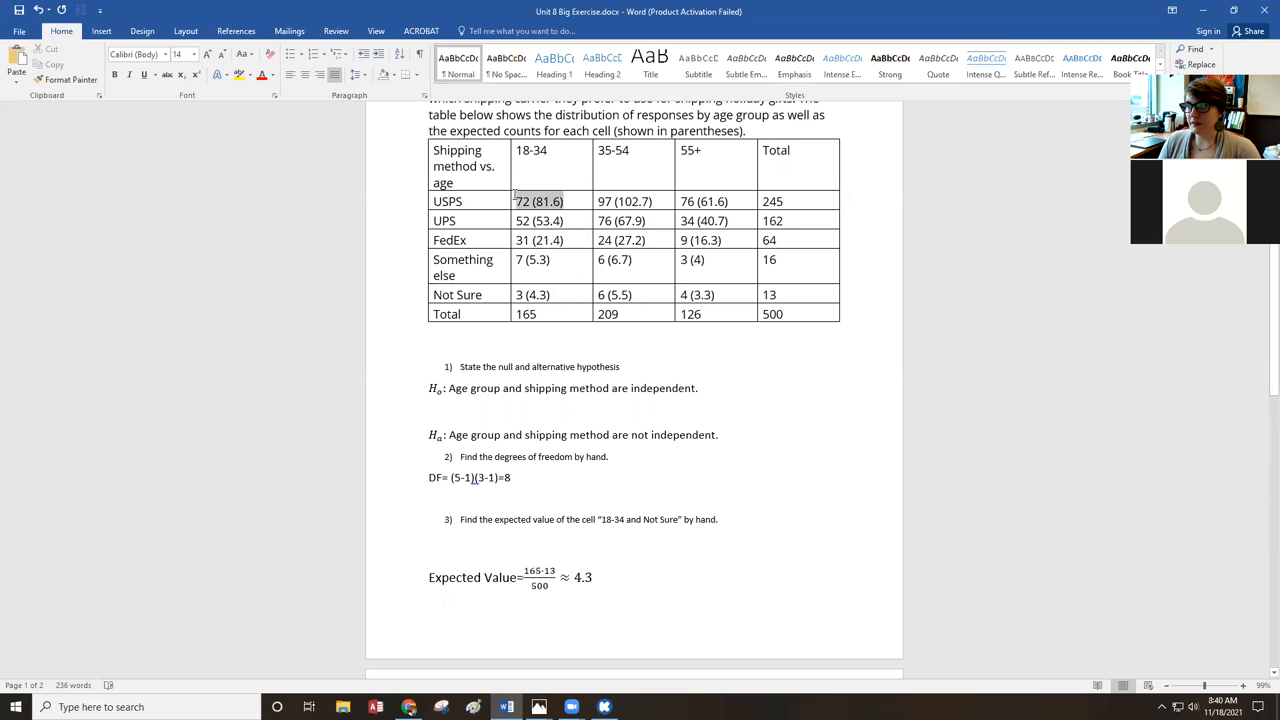
Highlight the 18–34 / Not Sure cell, 3 (4.3), in yellow
{"action": "left_click_drag", "start_coordinate": [515, 201], "coordinate": [650, 201]}
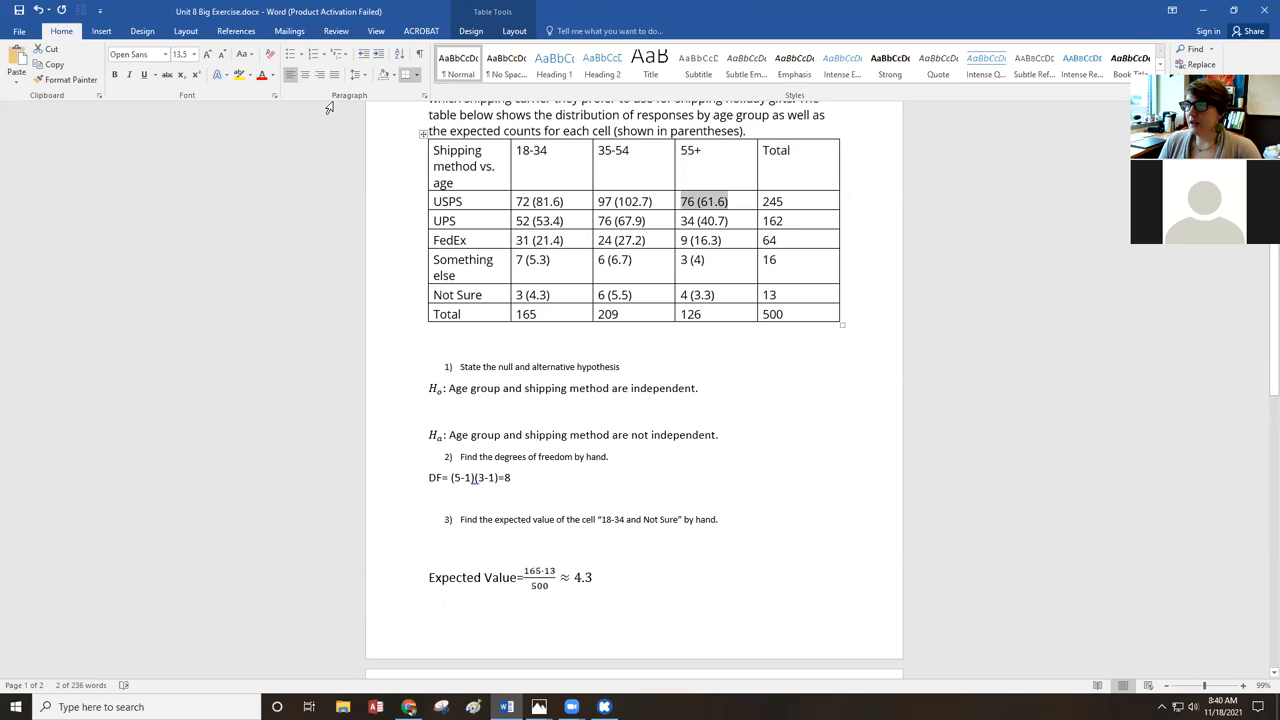
{"action": "left_click", "coordinate": [457, 294]}
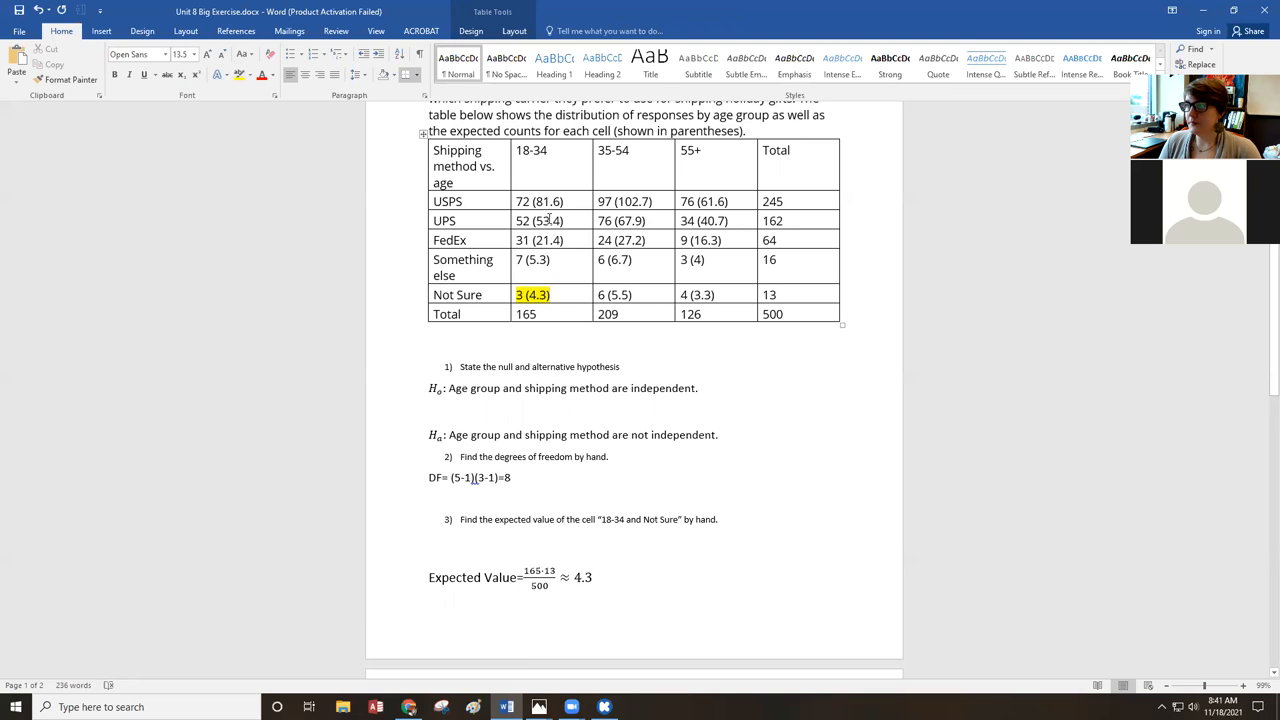
{"action": "mouse_move", "coordinate": [538, 334]}
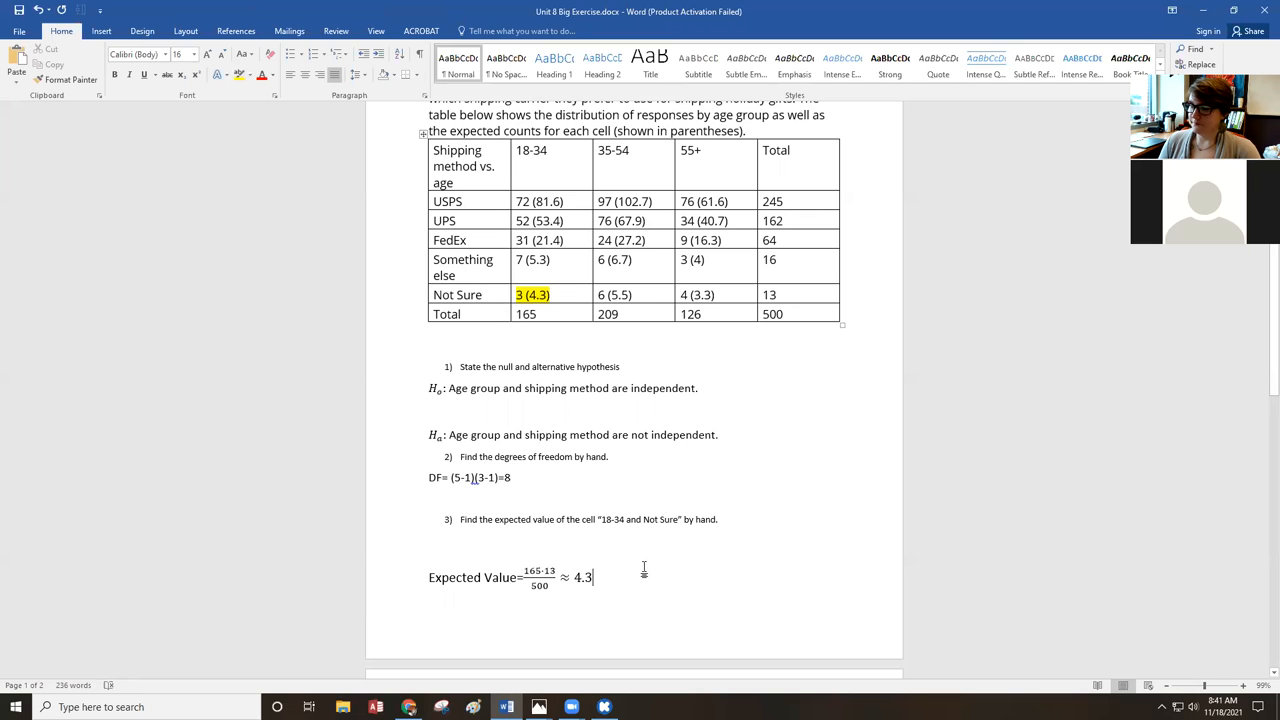
{"action": "scroll", "scroll_direction": "down", "scroll_amount": 3}
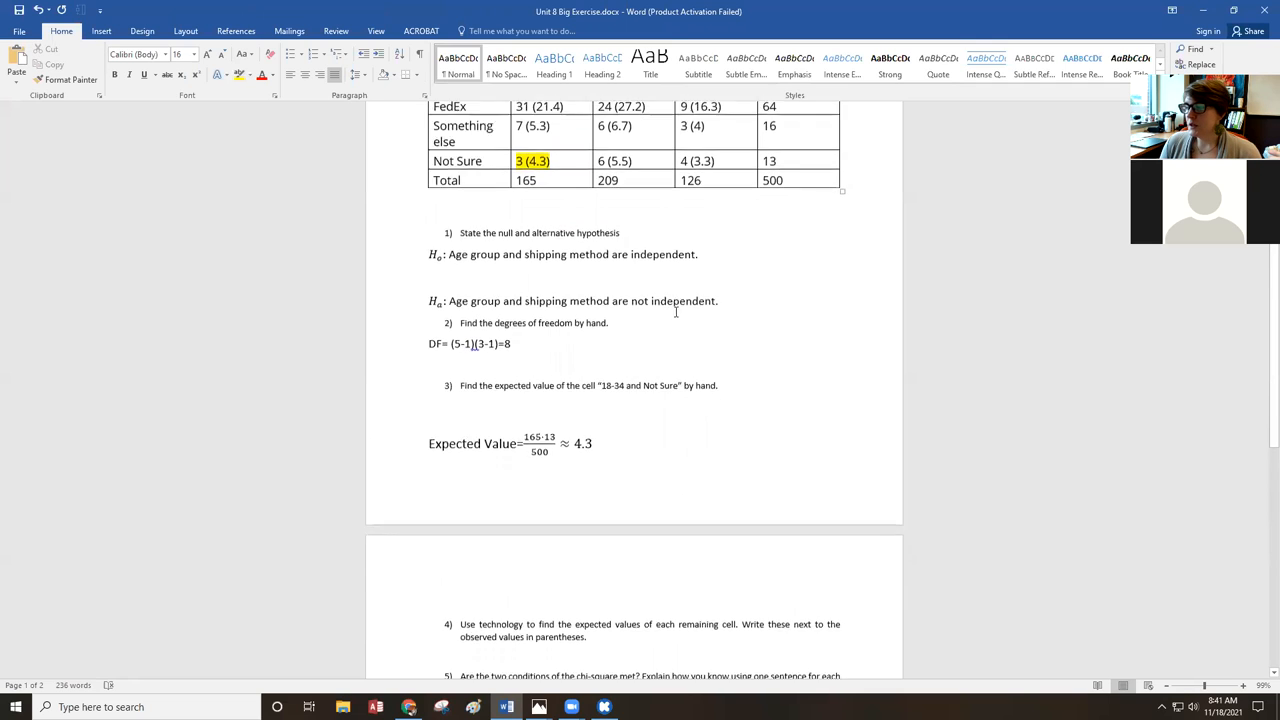
Check the observed counts entered in the mathsisfun calculator grid
{"action": "scroll", "scroll_direction": "down", "scroll_amount": 3}
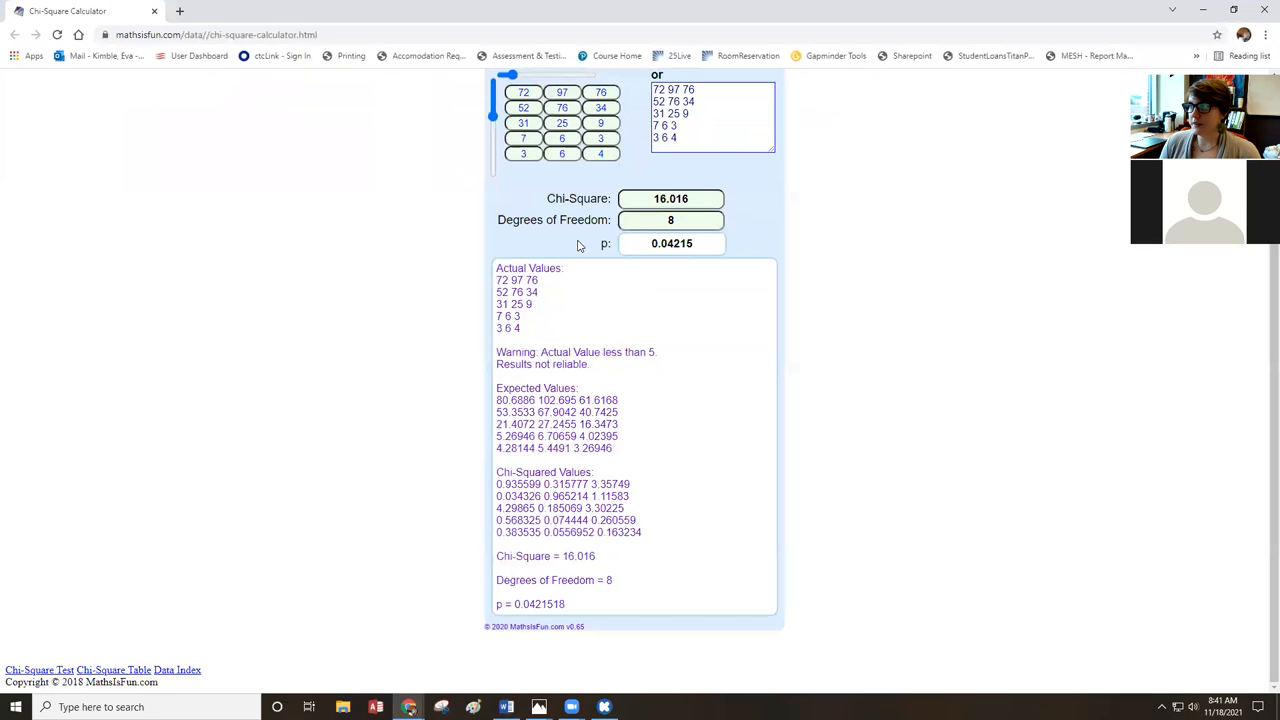
{"action": "scroll", "scroll_direction": "up", "scroll_amount": 3}
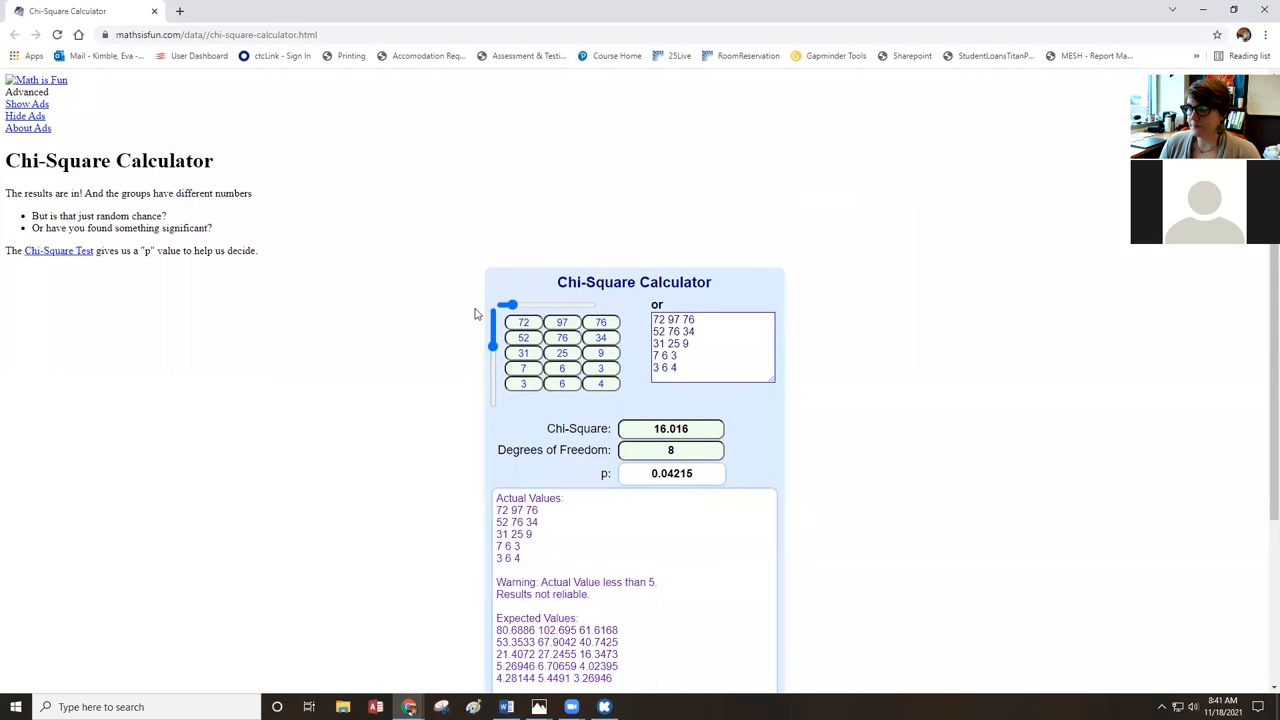
{"action": "left_click_drag", "start_coordinate": [507, 305], "coordinate": [520, 305]}
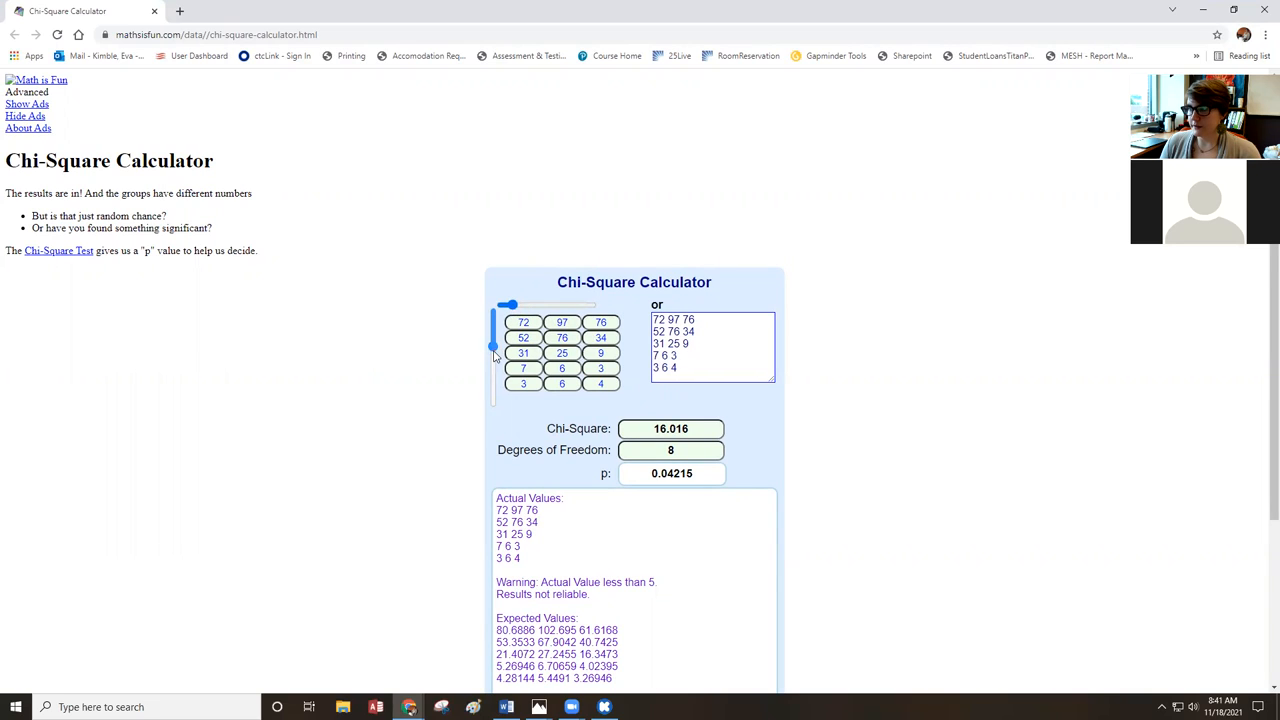
{"action": "mouse_move", "coordinate": [555, 300]}
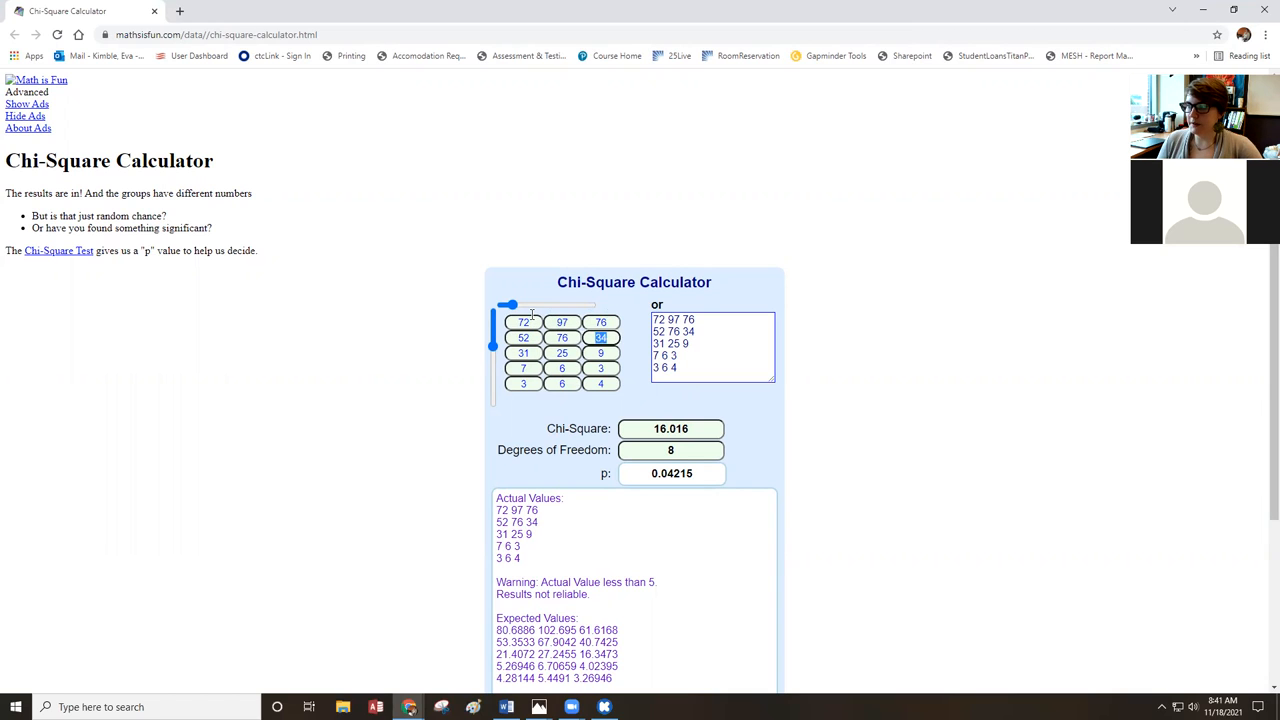
{"action": "left_click", "coordinate": [600, 368]}
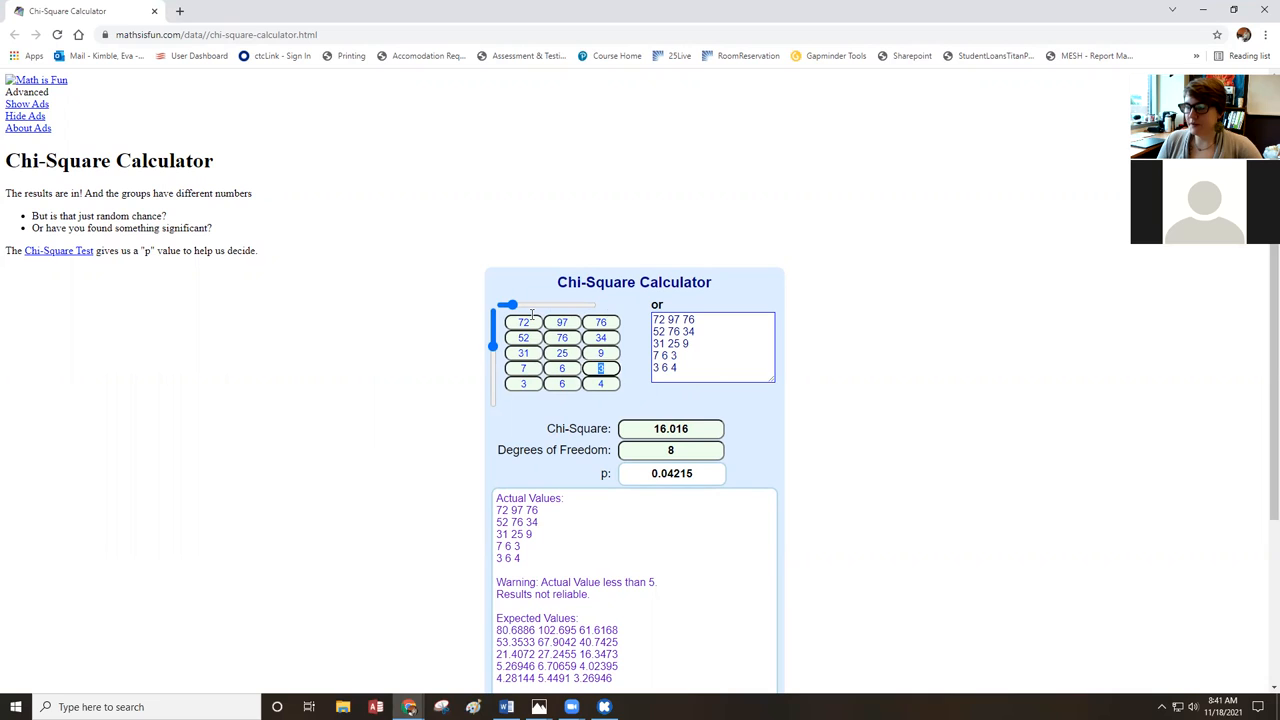
{"action": "left_click", "coordinate": [600, 384]}
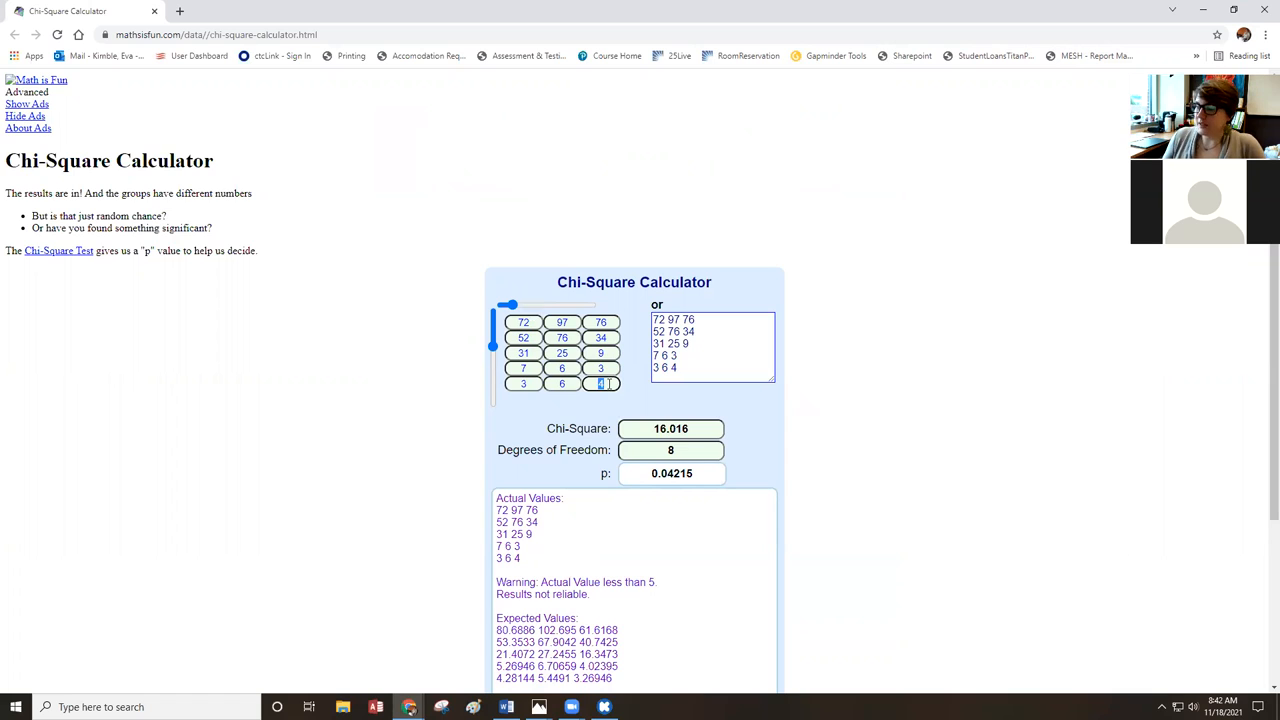
Select the calculator's Expected Values list for the survey results (chi-square 16.016, 8 df, p 0.04215)
{"action": "scroll", "scroll_direction": "down", "scroll_amount": 3}
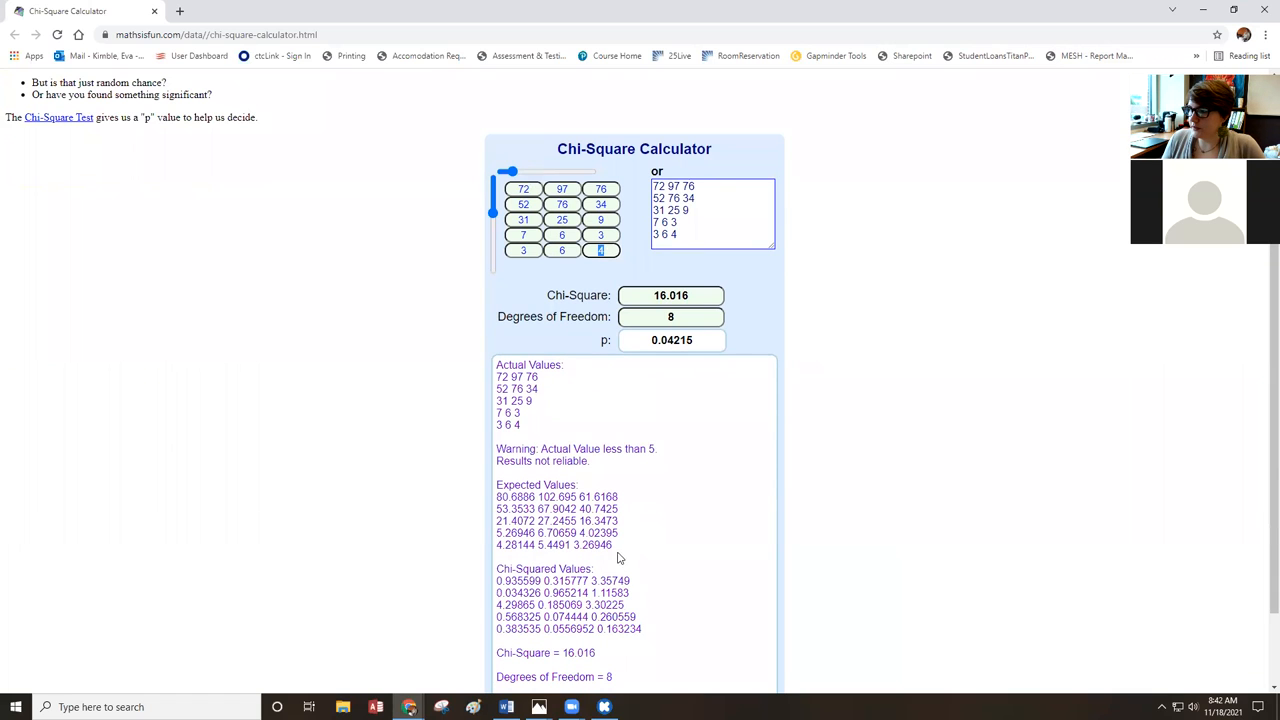
{"action": "left_click_drag", "start_coordinate": [497, 497], "coordinate": [616, 545]}
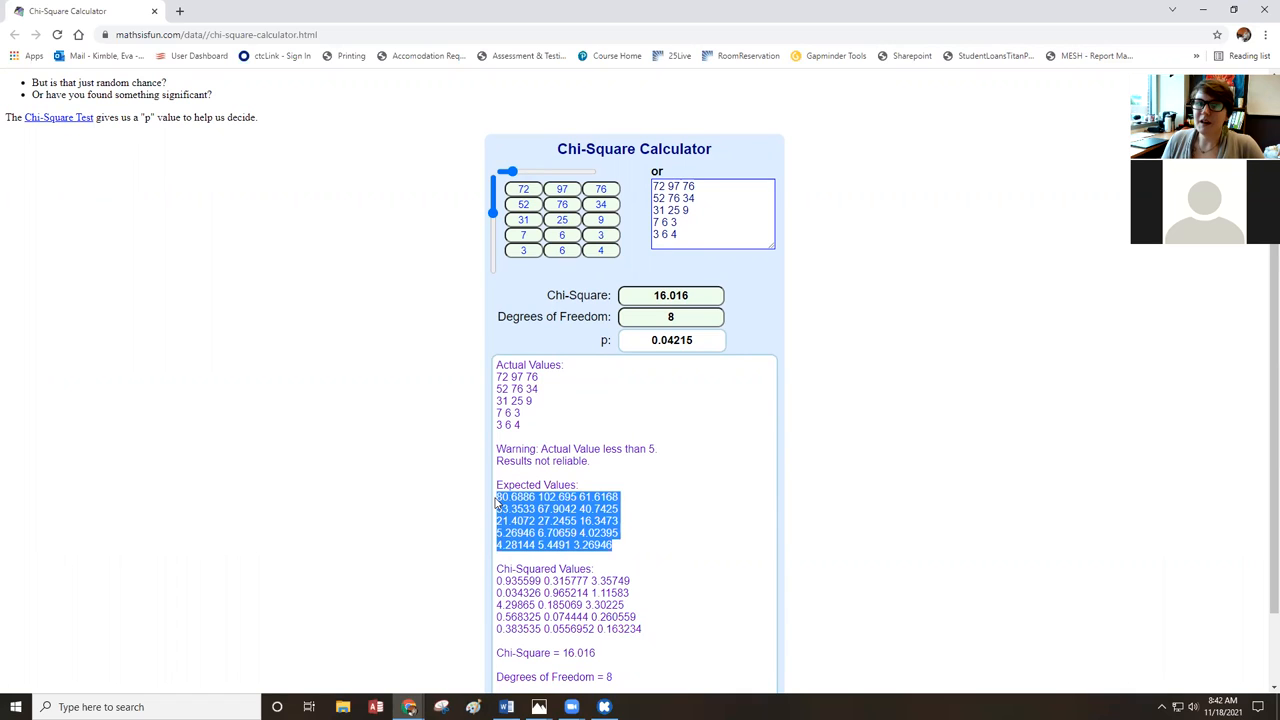
{"action": "mouse_move", "coordinate": [680, 275]}
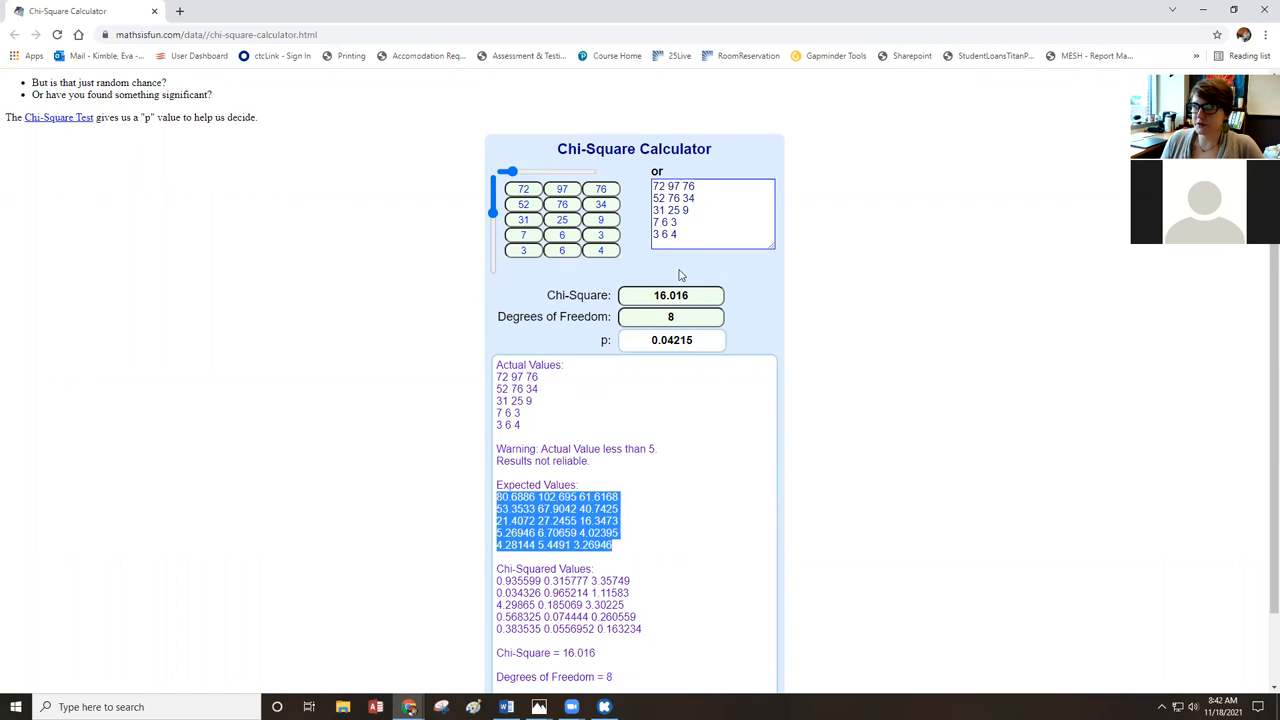
{"action": "mouse_move", "coordinate": [743, 20]}
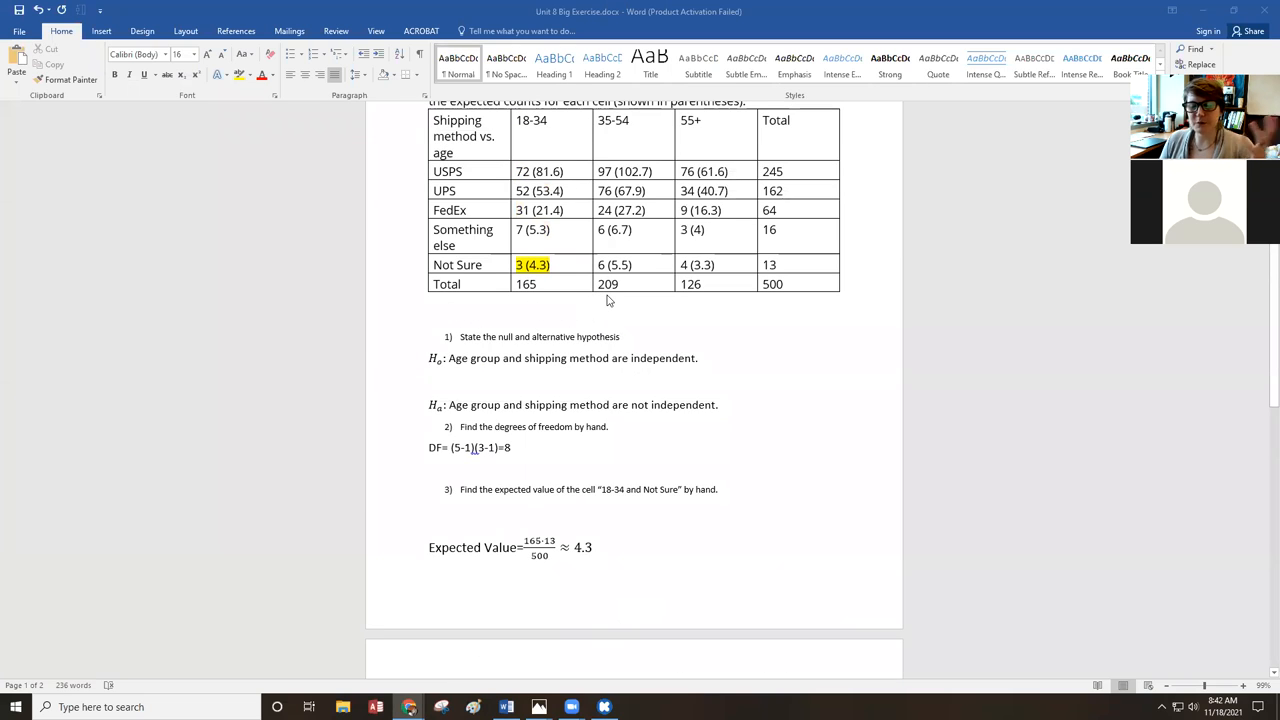
{"action": "mouse_move", "coordinate": [768, 545]}
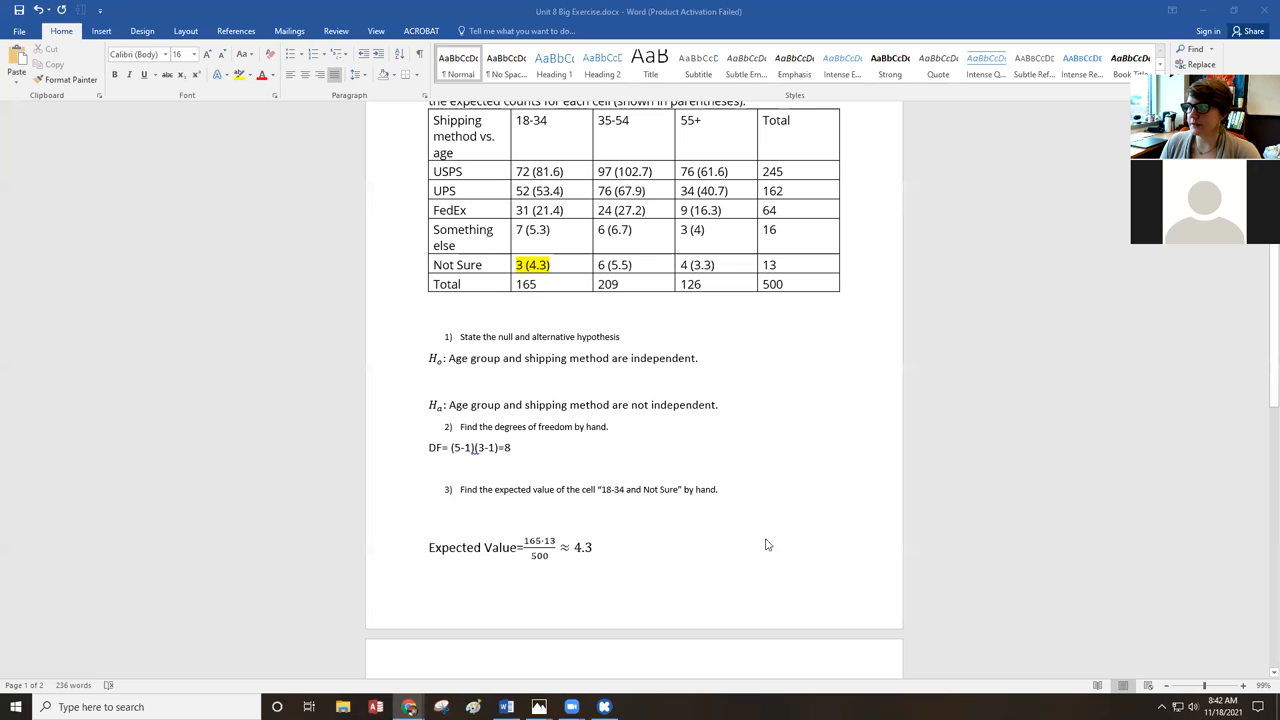
Scroll the worksheet down to question 5 on the chi-square conditions
{"action": "scroll", "scroll_direction": "down", "scroll_amount": 3}
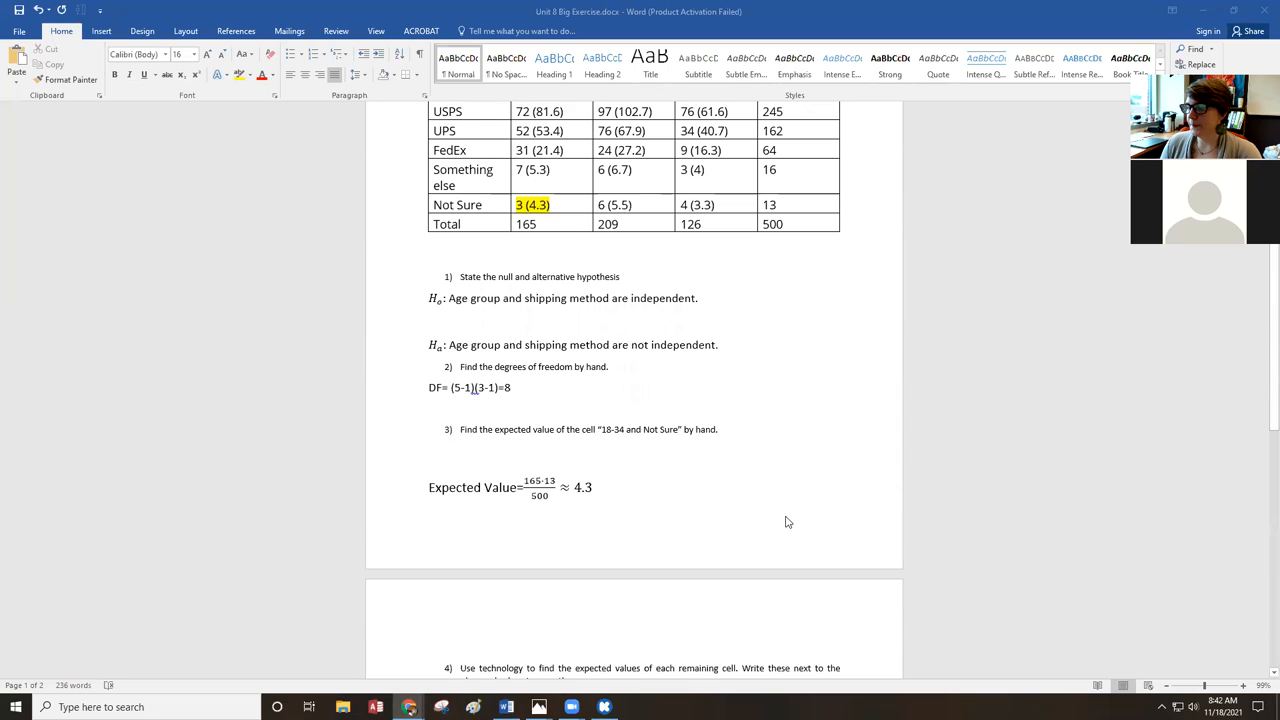
{"action": "scroll", "scroll_direction": "down", "scroll_amount": 3}
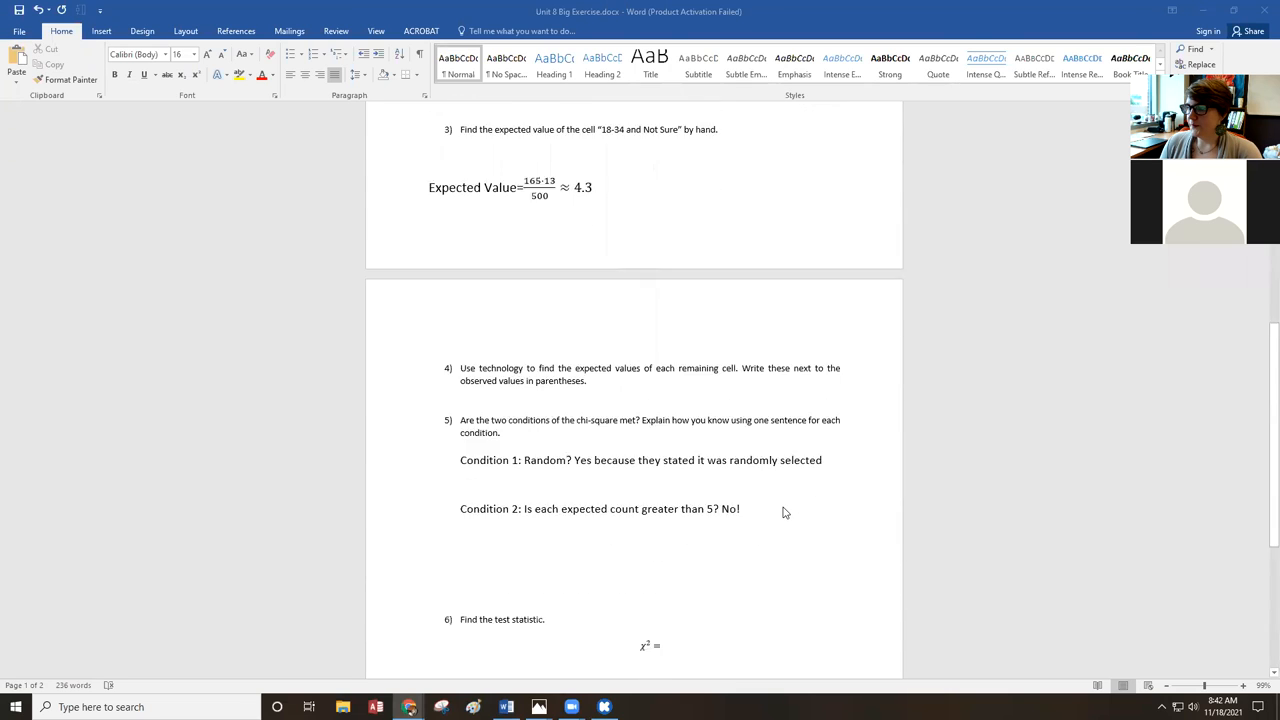
{"action": "scroll", "scroll_direction": "down", "scroll_amount": 3}
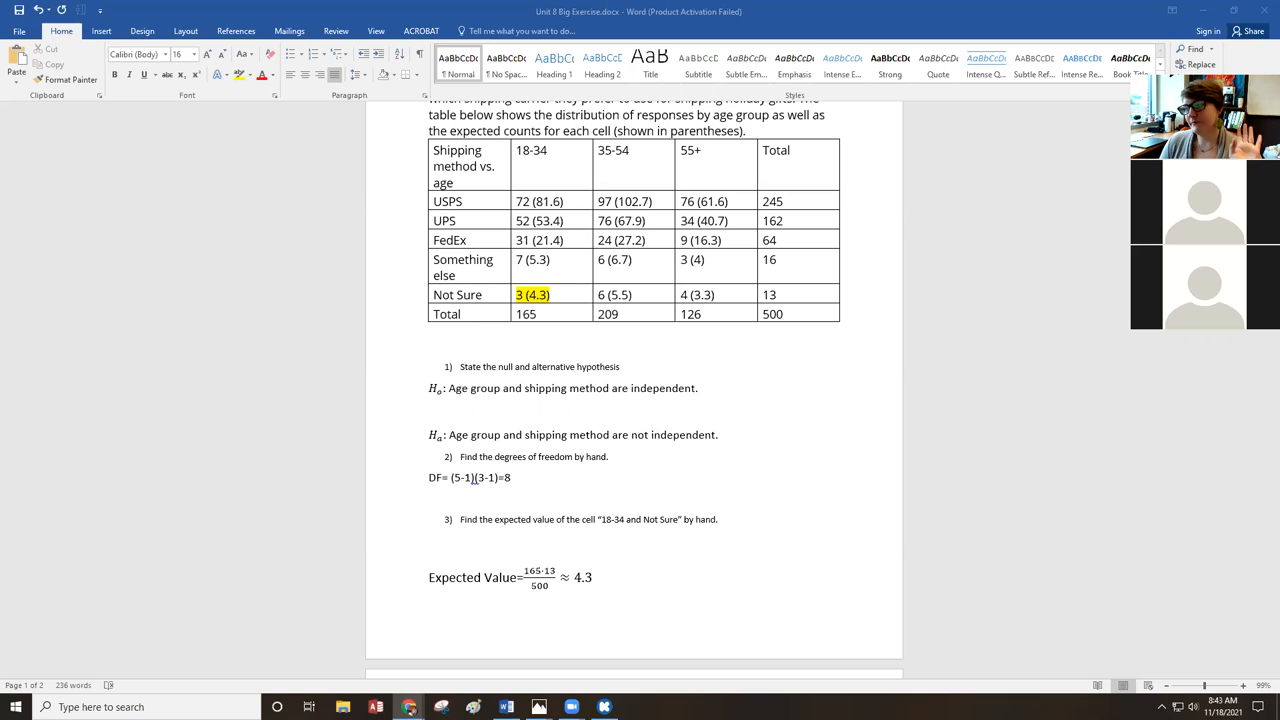
{"action": "mouse_move", "coordinate": [673, 568]}
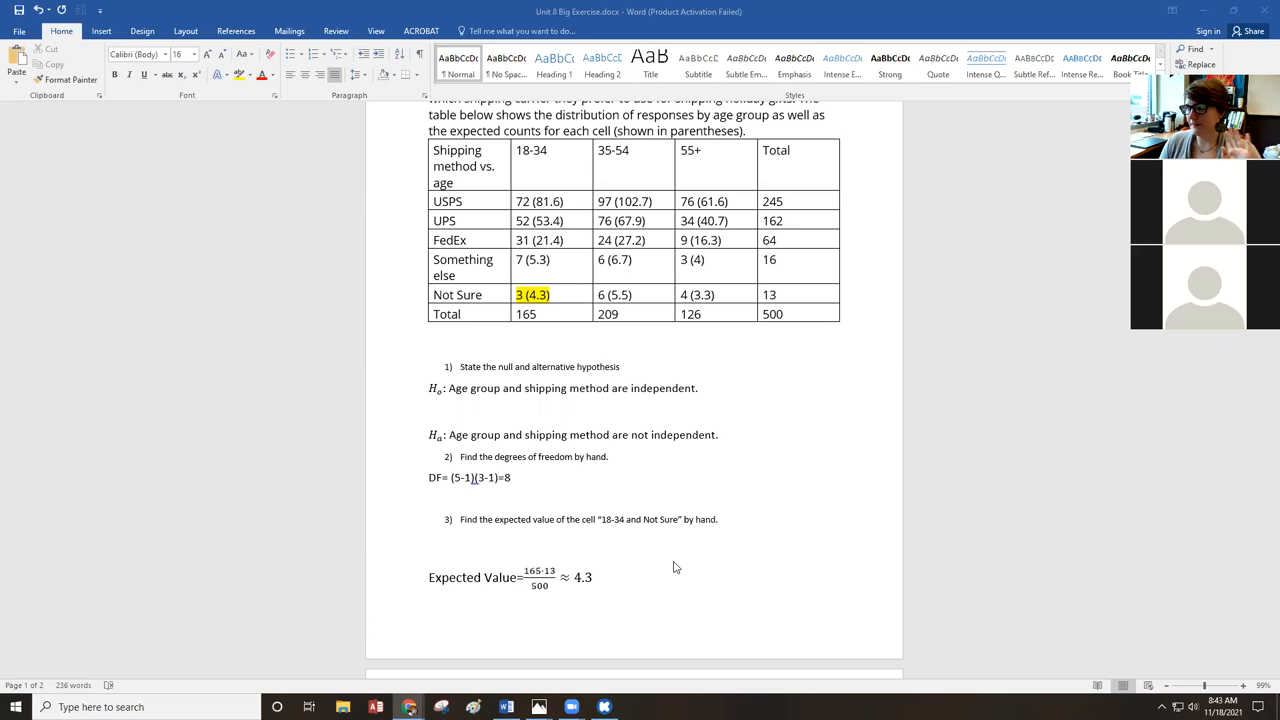
{"action": "left_click", "coordinate": [592, 577]}
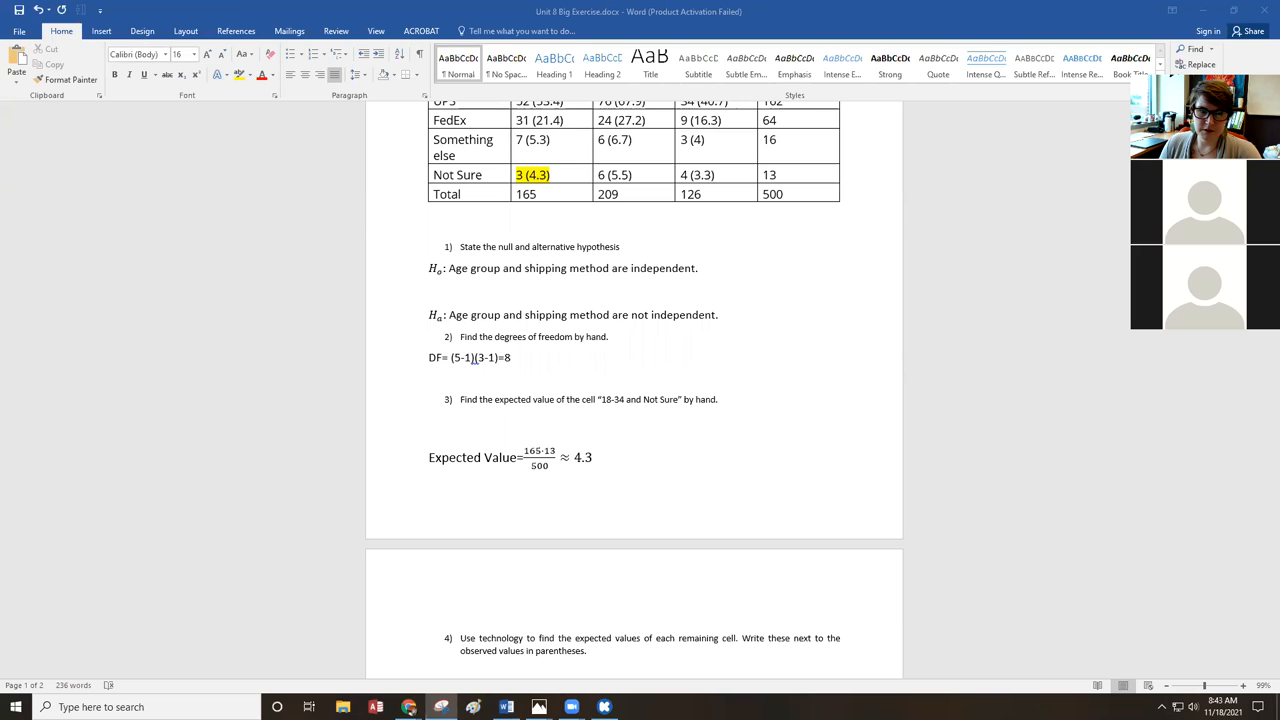
{"action": "mouse_move", "coordinate": [172, 508]}
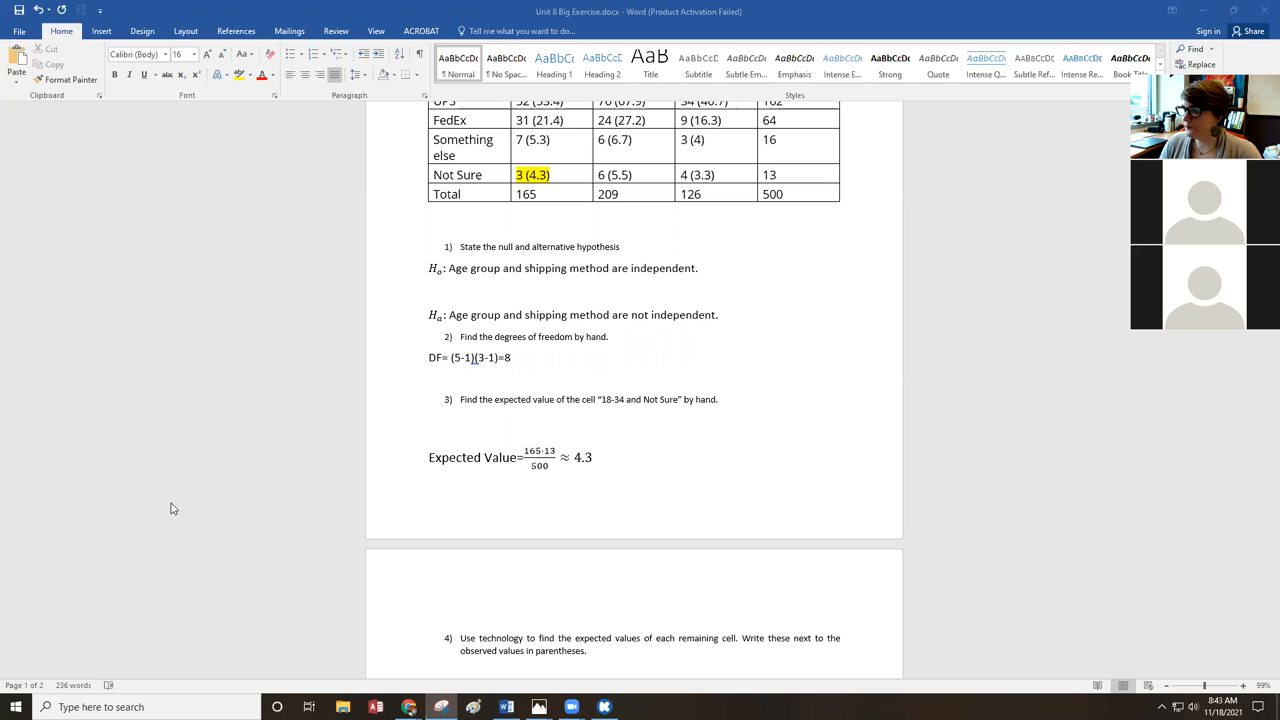
{"action": "scroll", "scroll_direction": "down", "scroll_amount": 3}
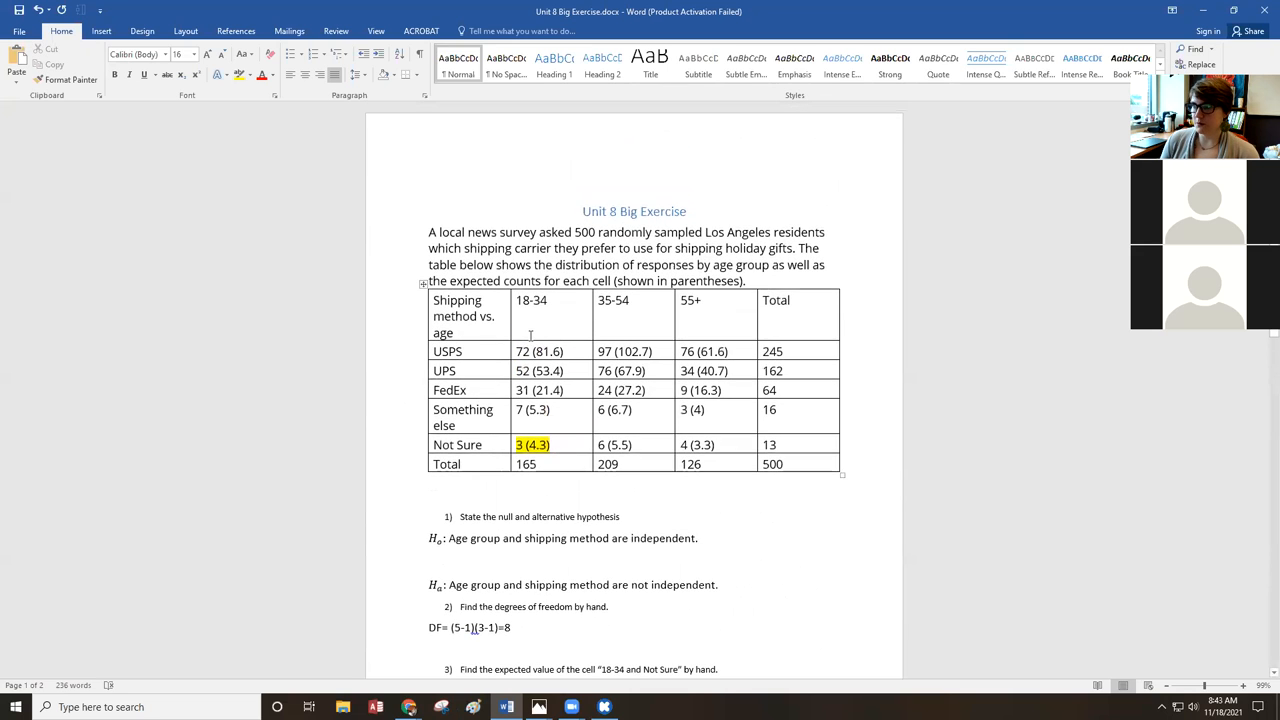
{"action": "double_click", "coordinate": [650, 232]}
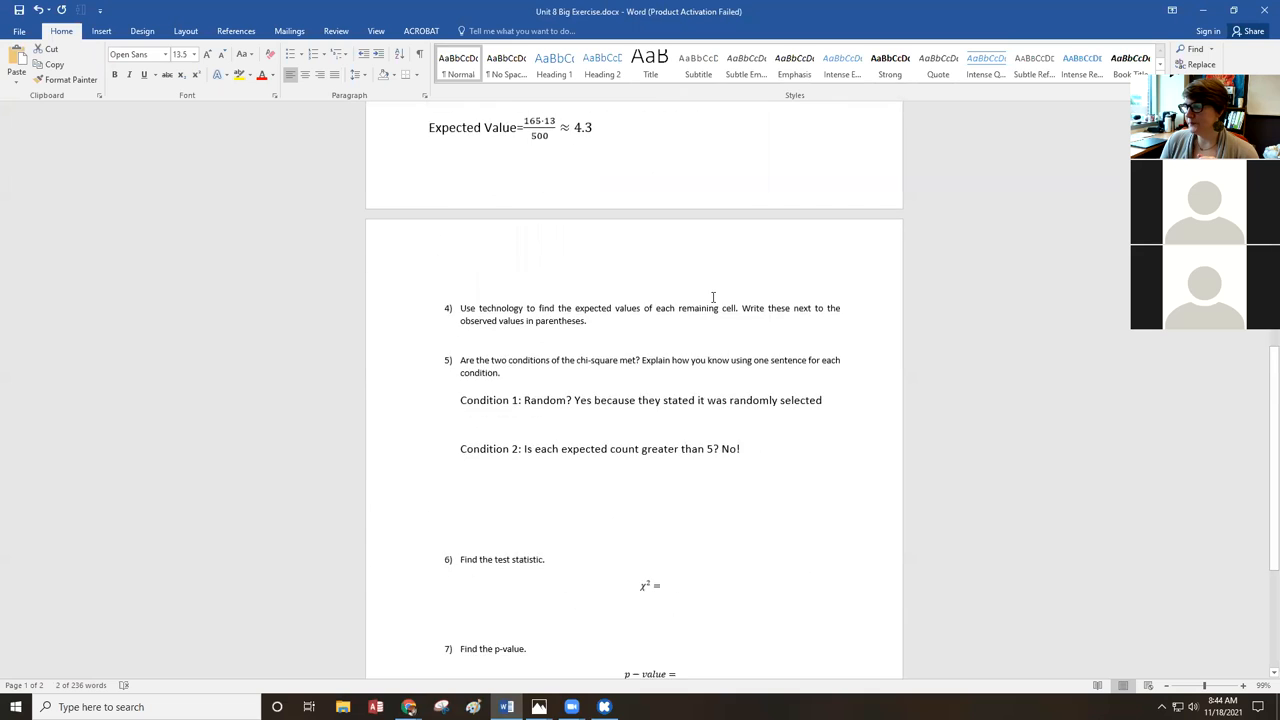
{"action": "scroll", "scroll_direction": "down", "scroll_amount": 3}
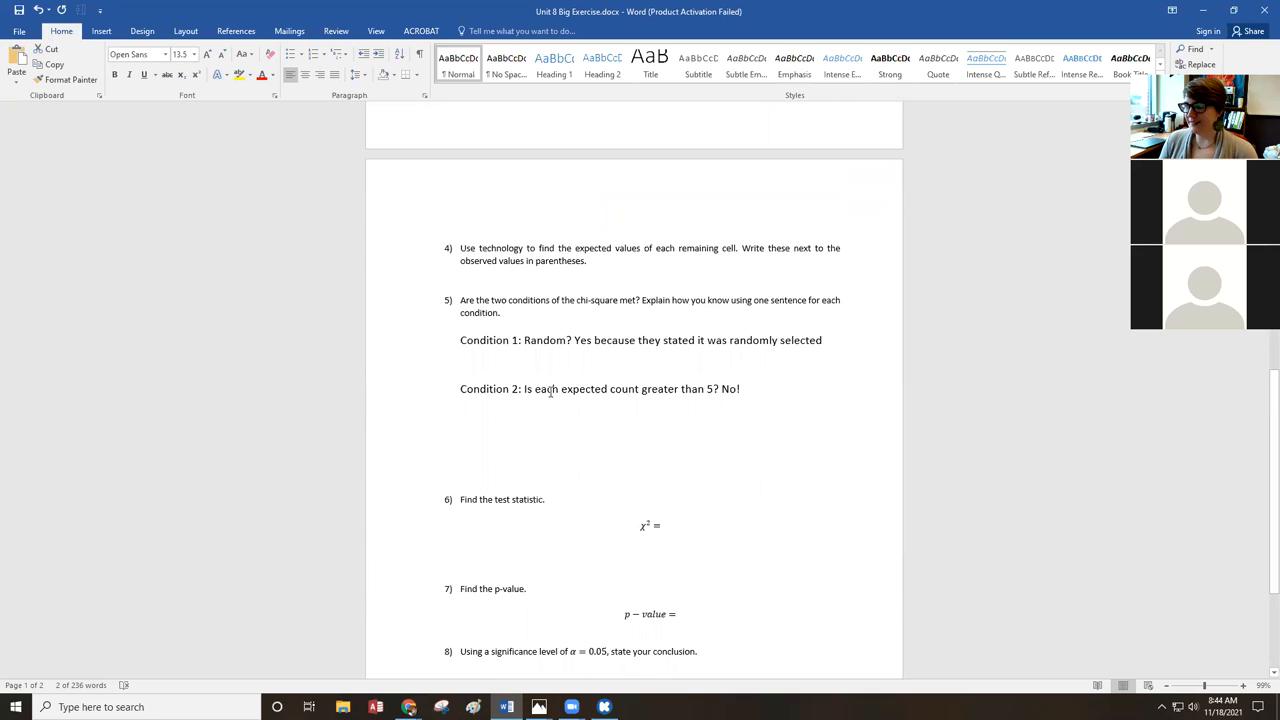
{"action": "mouse_move", "coordinate": [705, 410]}
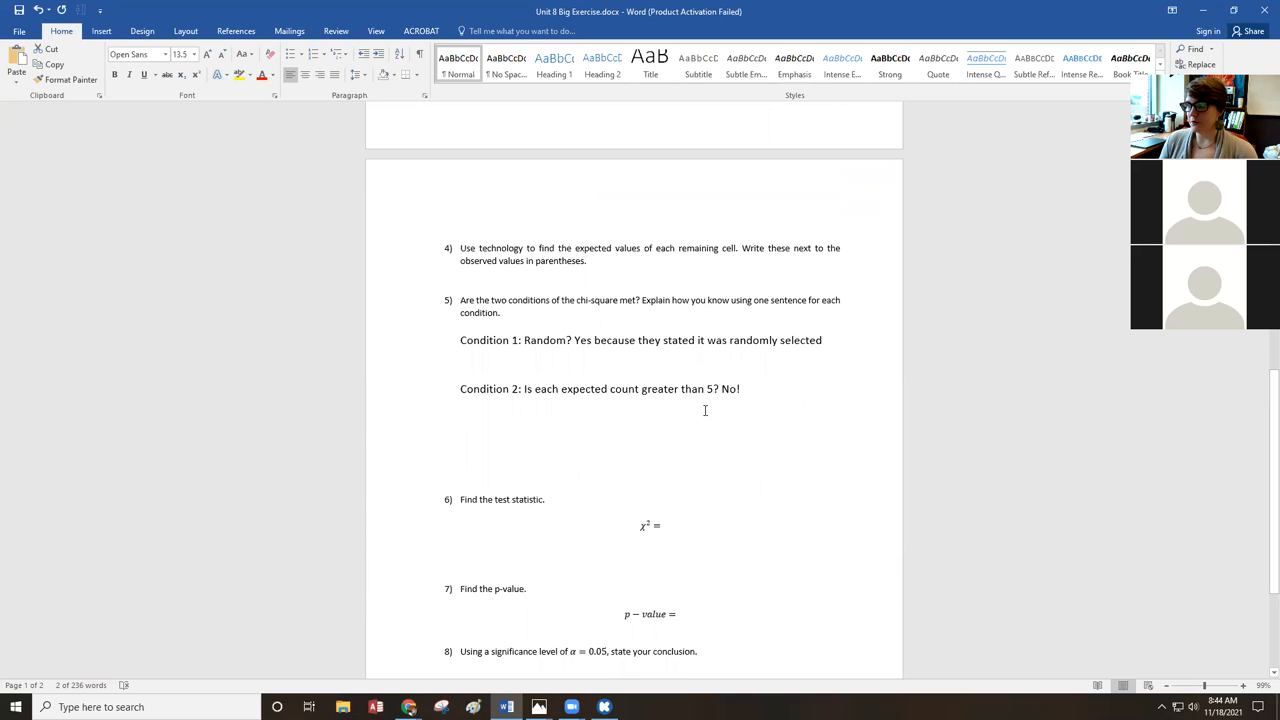
{"action": "mouse_move", "coordinate": [574, 345]}
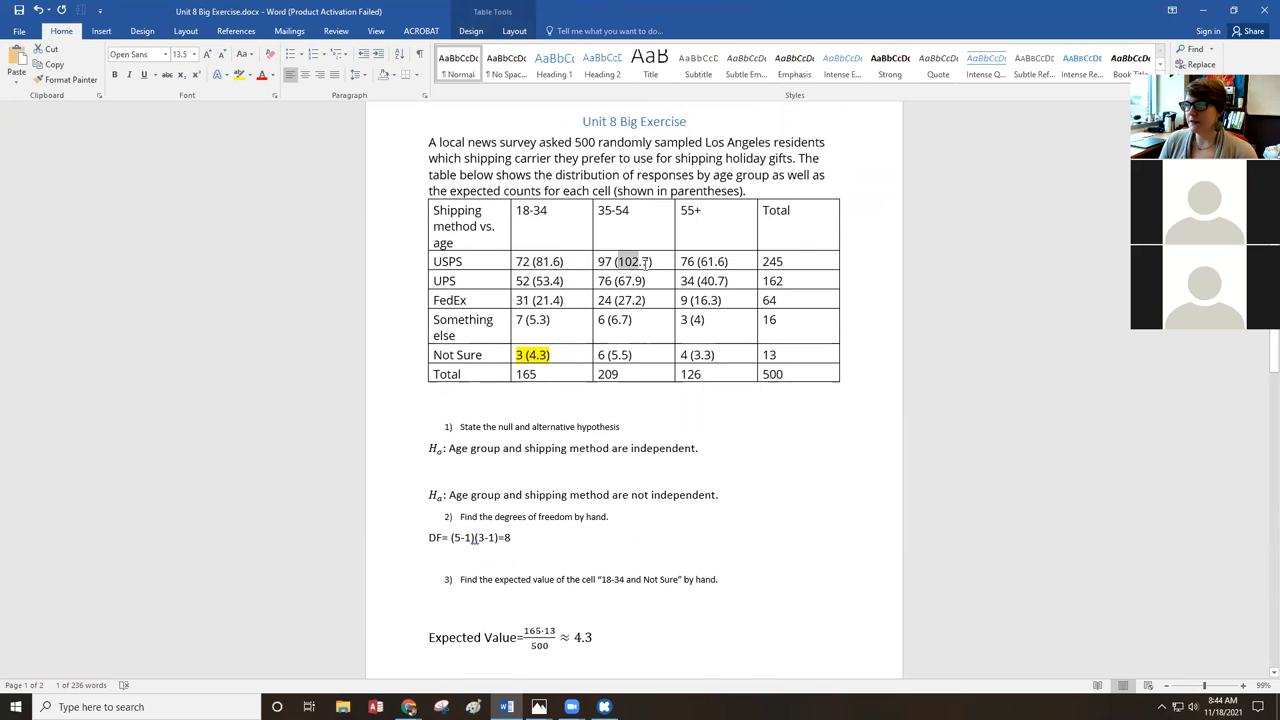
{"action": "left_click", "coordinate": [704, 261]}
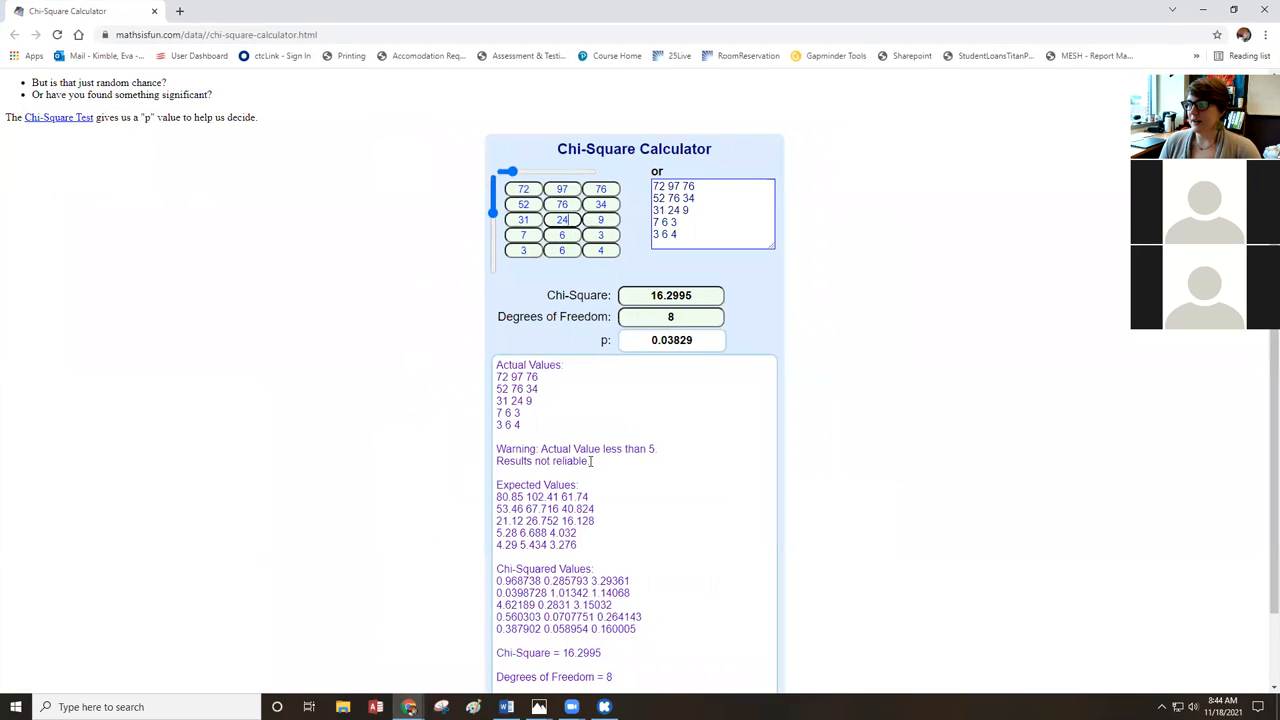
Select the calculator's warning that a value below 5 makes results unreliable
{"action": "left_click_drag", "start_coordinate": [496, 448], "coordinate": [591, 461]}
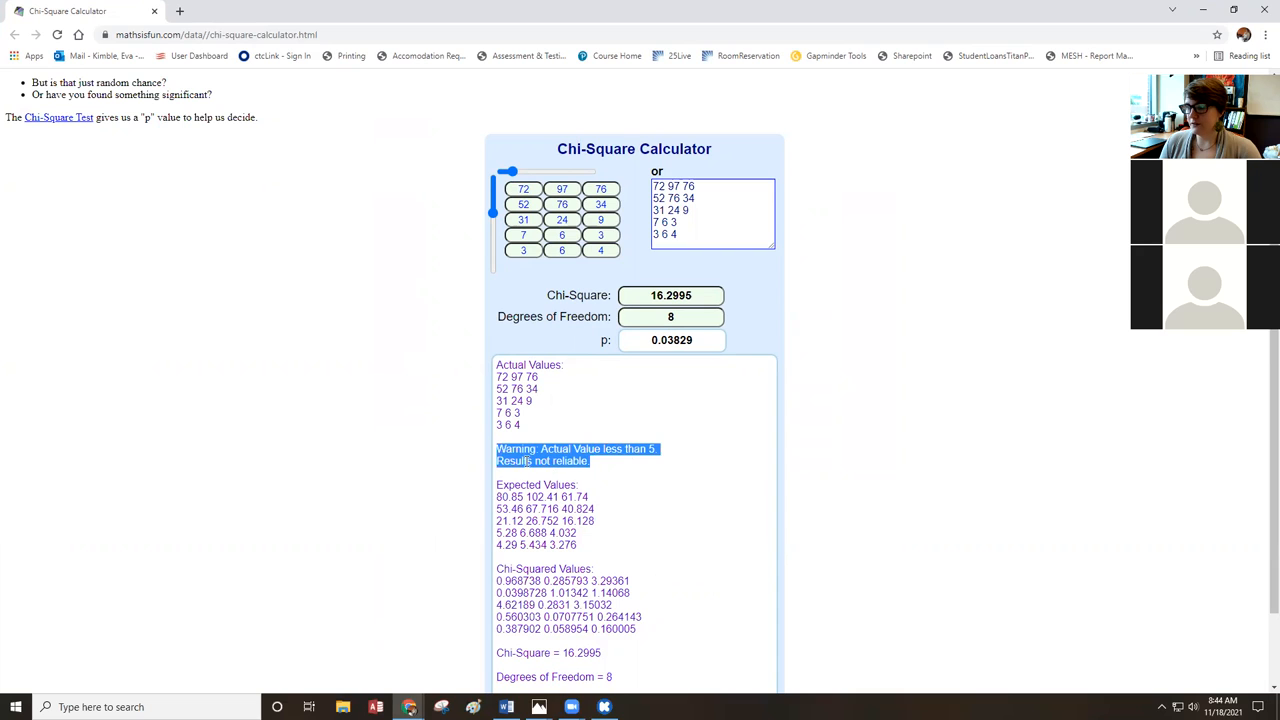
{"action": "mouse_move", "coordinate": [385, 140]}
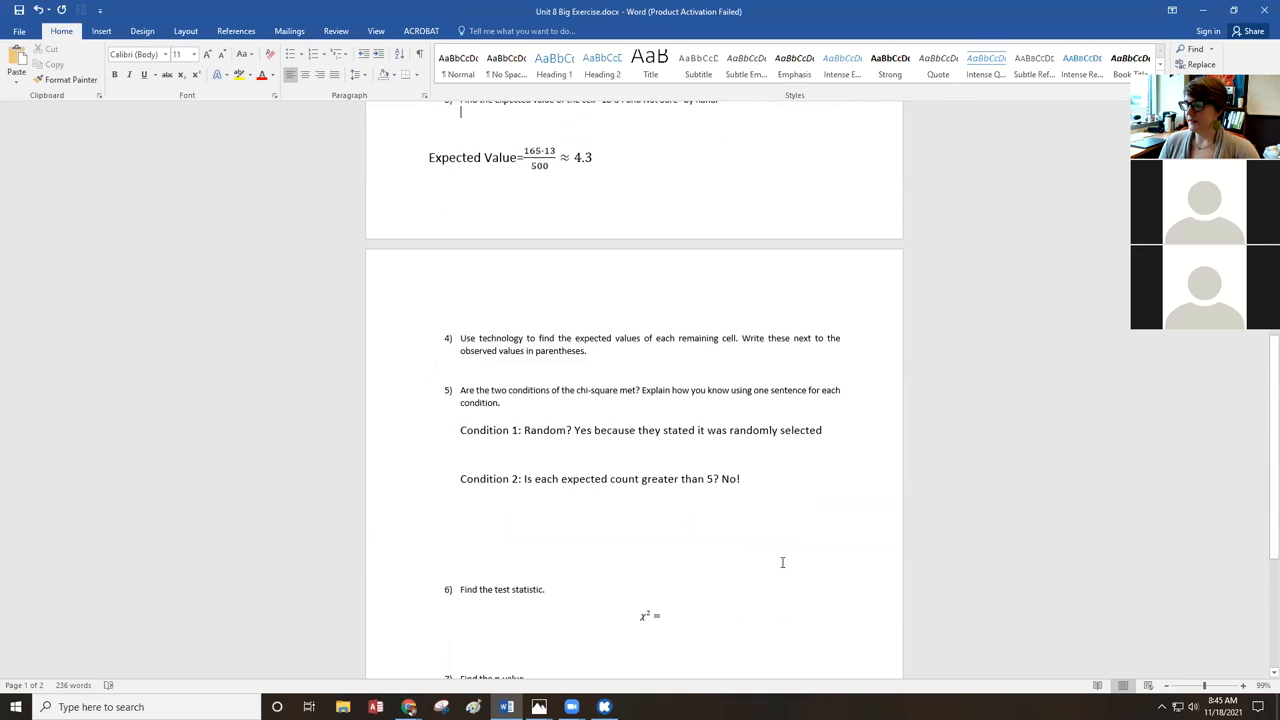
Record the test statistic as χ² = 16.3 and the p-value as 0.0383
{"action": "scroll", "scroll_direction": "down", "scroll_amount": 3}
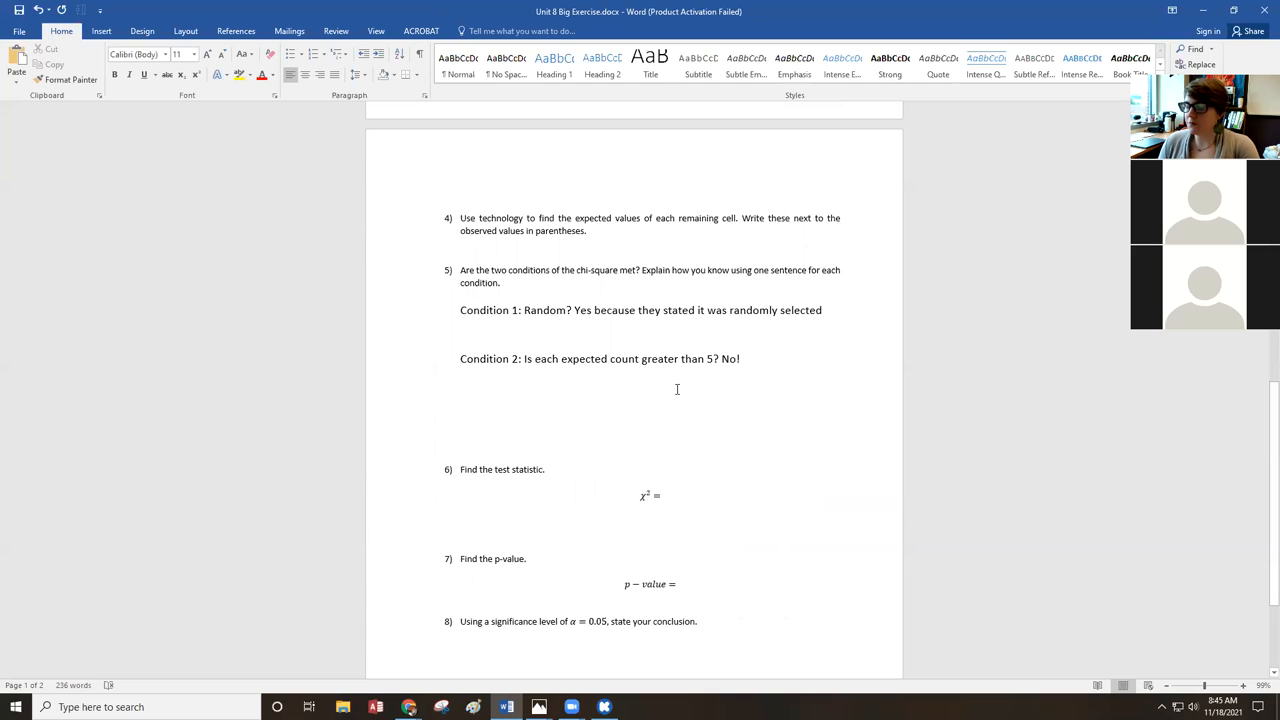
{"action": "mouse_move", "coordinate": [630, 420]}
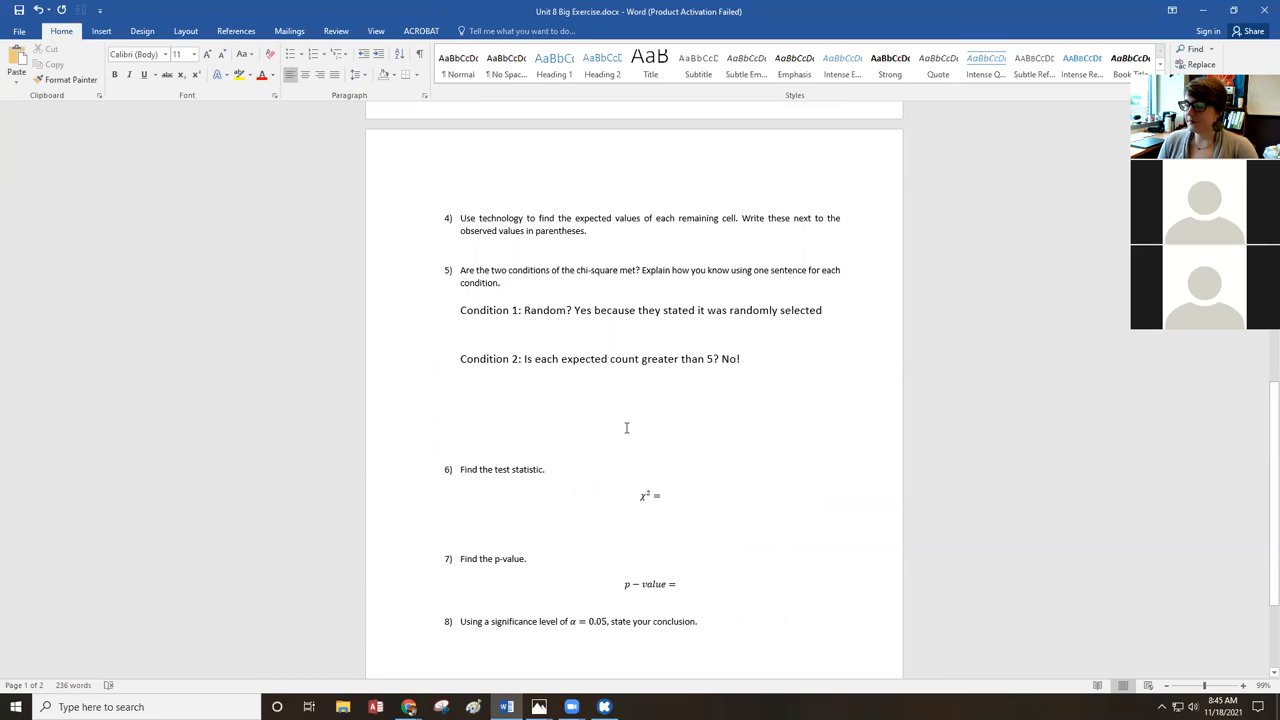
{"action": "scroll", "scroll_direction": "down", "scroll_amount": 3}
{"action": "type", "text": " 1"}
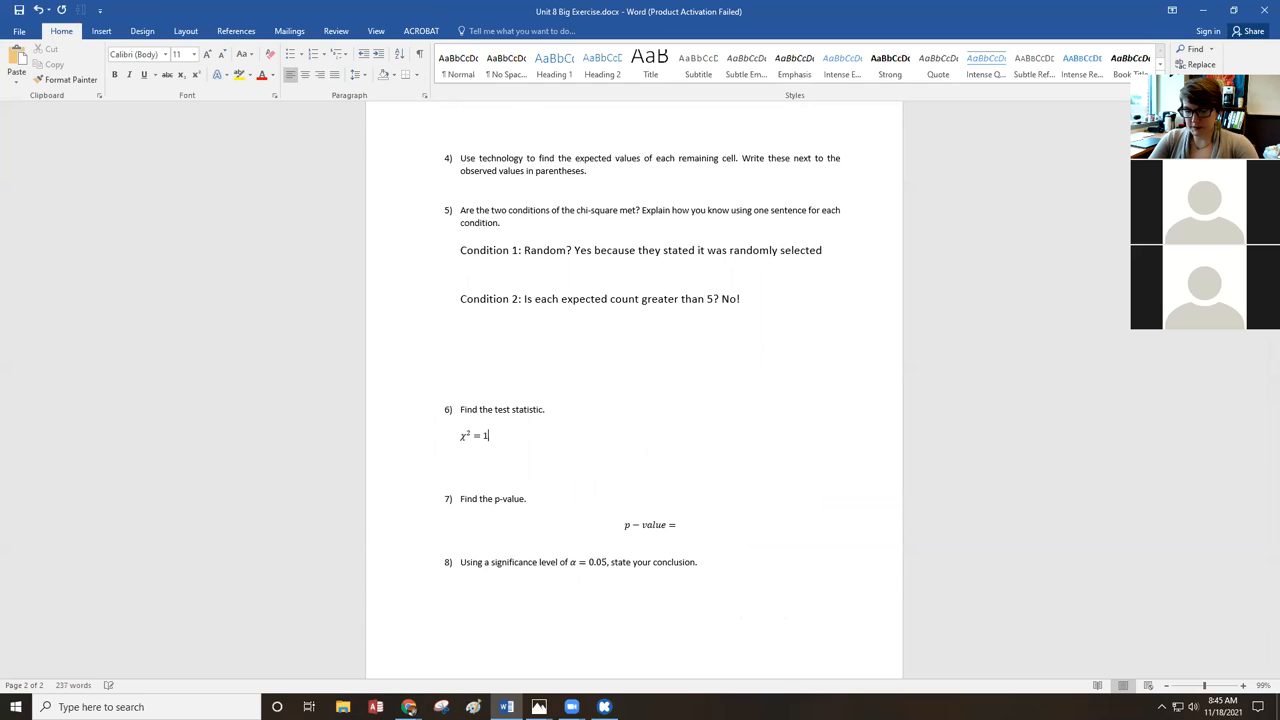
{"action": "type", "text": "6.3"}
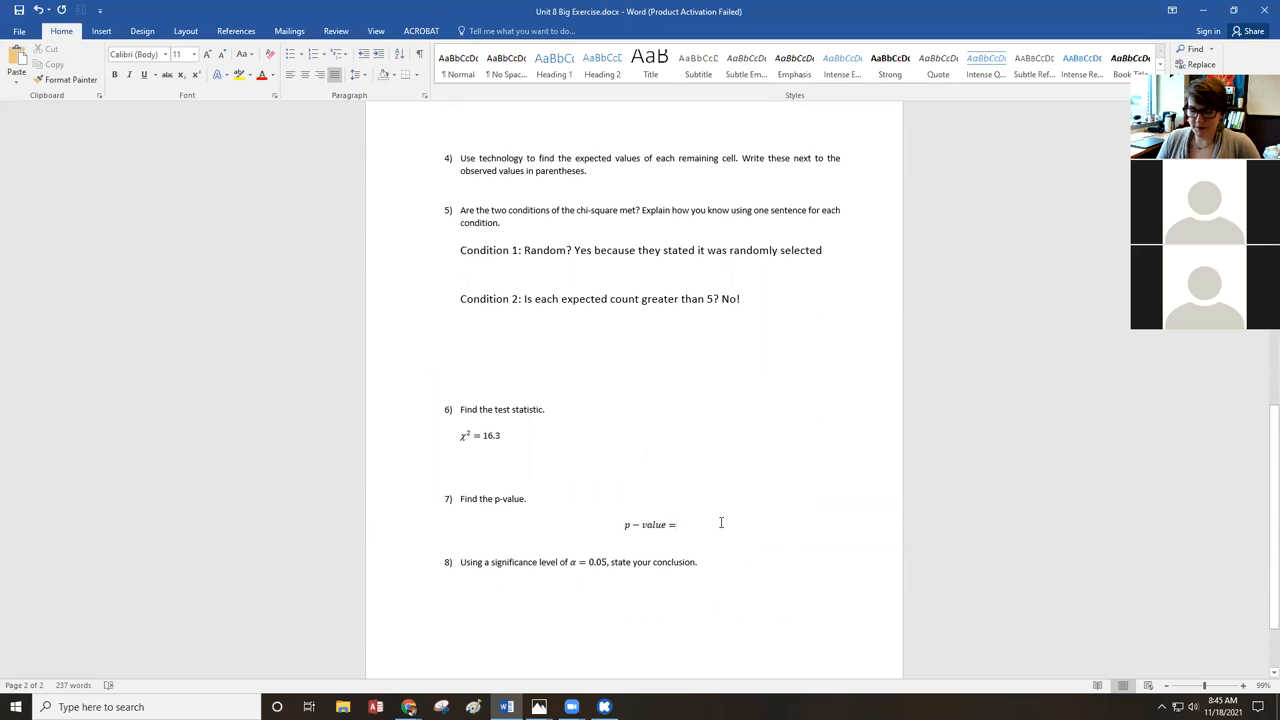
{"action": "type", "text": "=0.0383"}
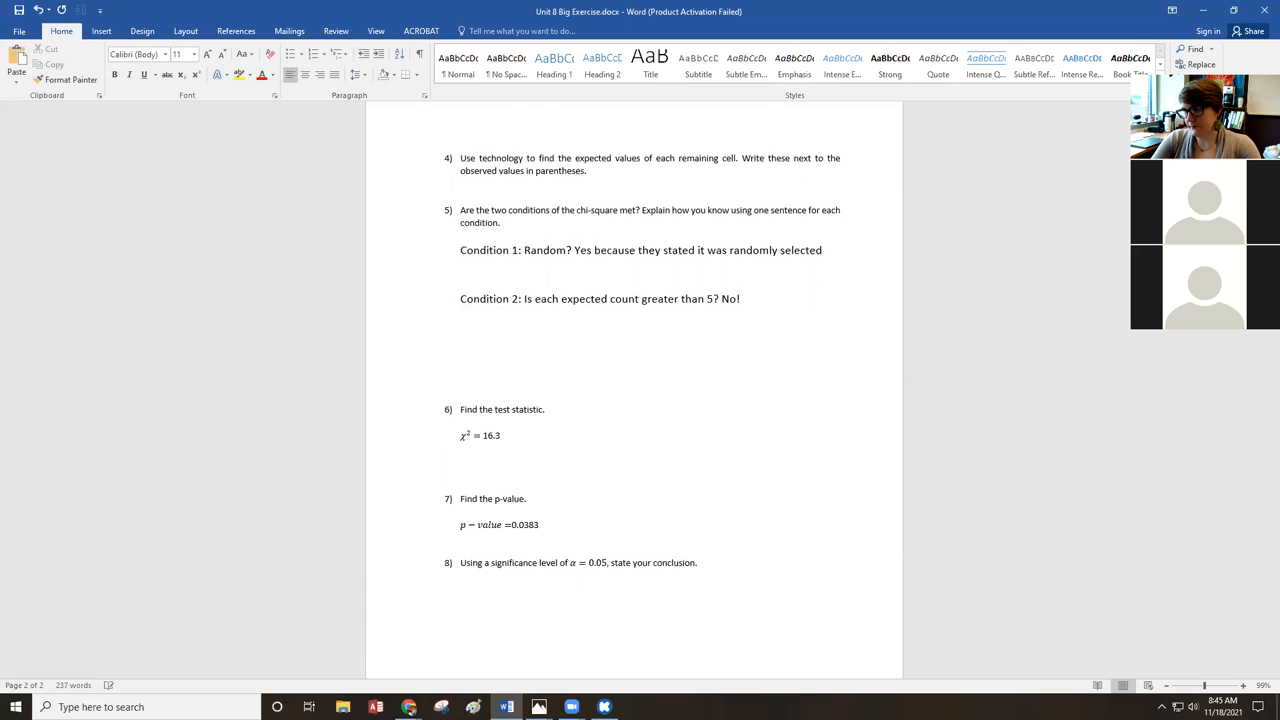
{"action": "left_click", "coordinate": [540, 524]}
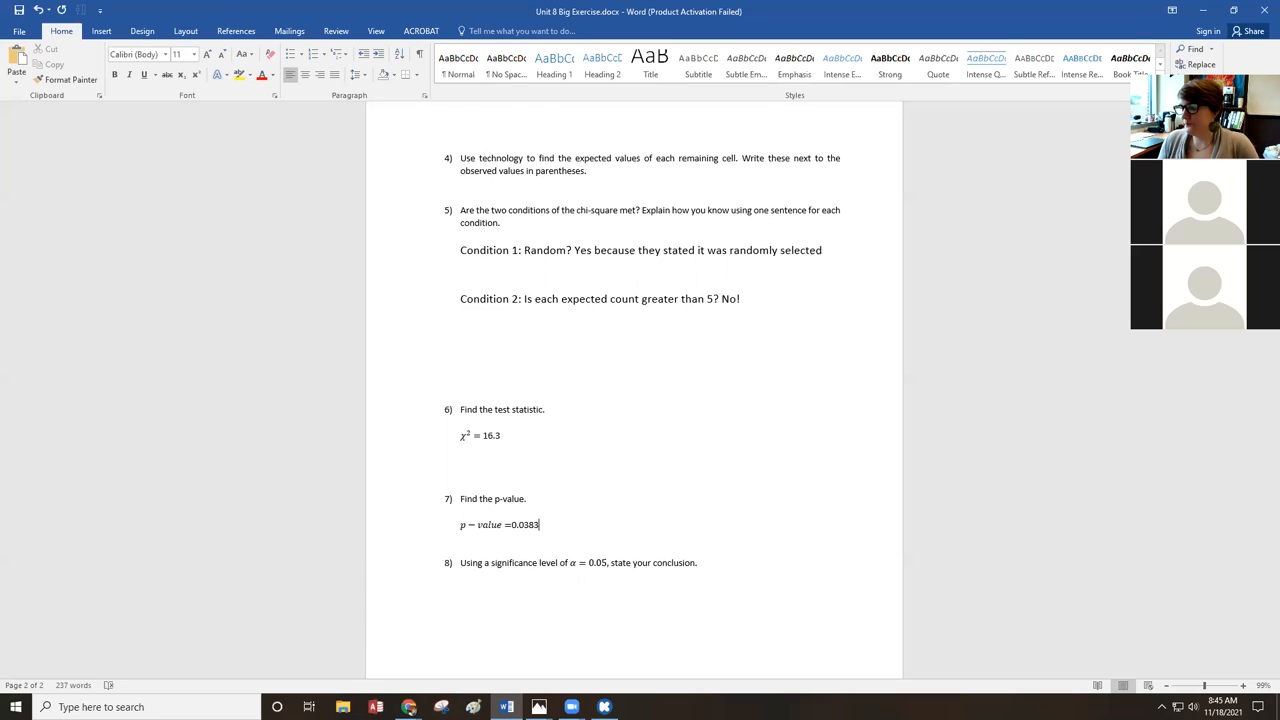
{"action": "scroll", "scroll_direction": "down", "scroll_amount": 3}
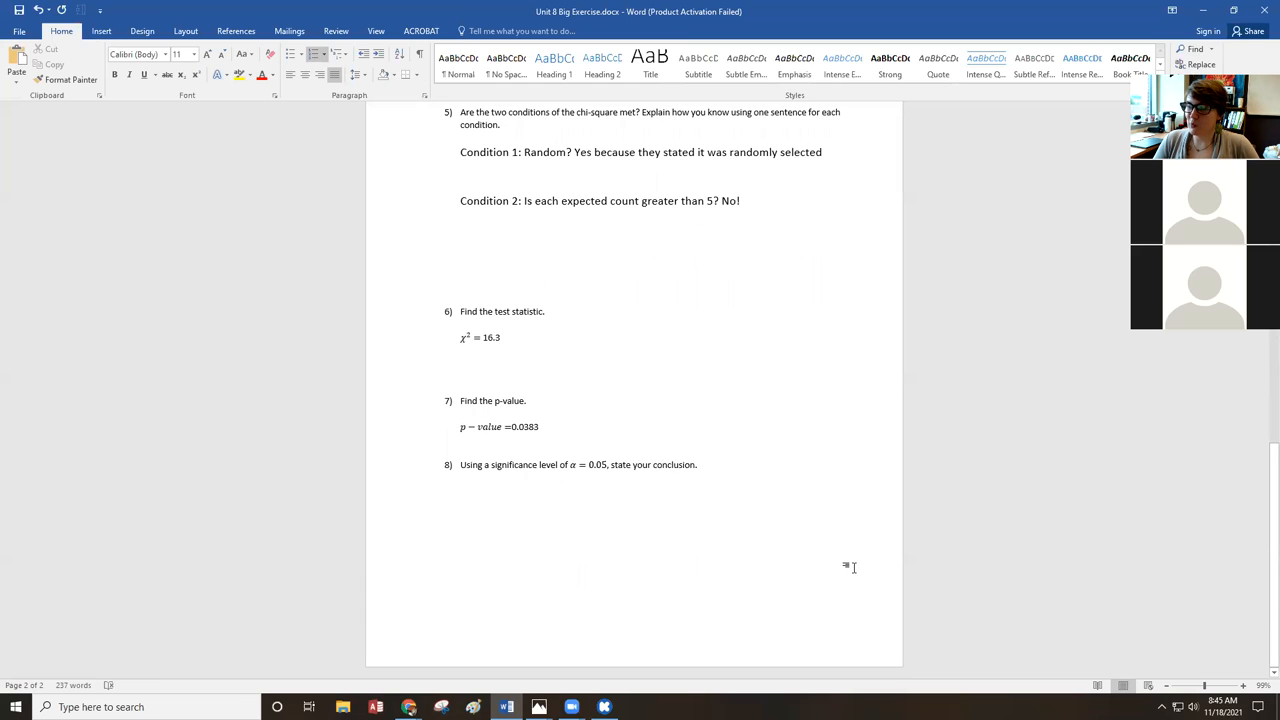
Answer question 8: since the p-value 0.0383 < 0.05, we reject the null hypothesis
{"action": "left_click", "coordinate": [697, 464]}
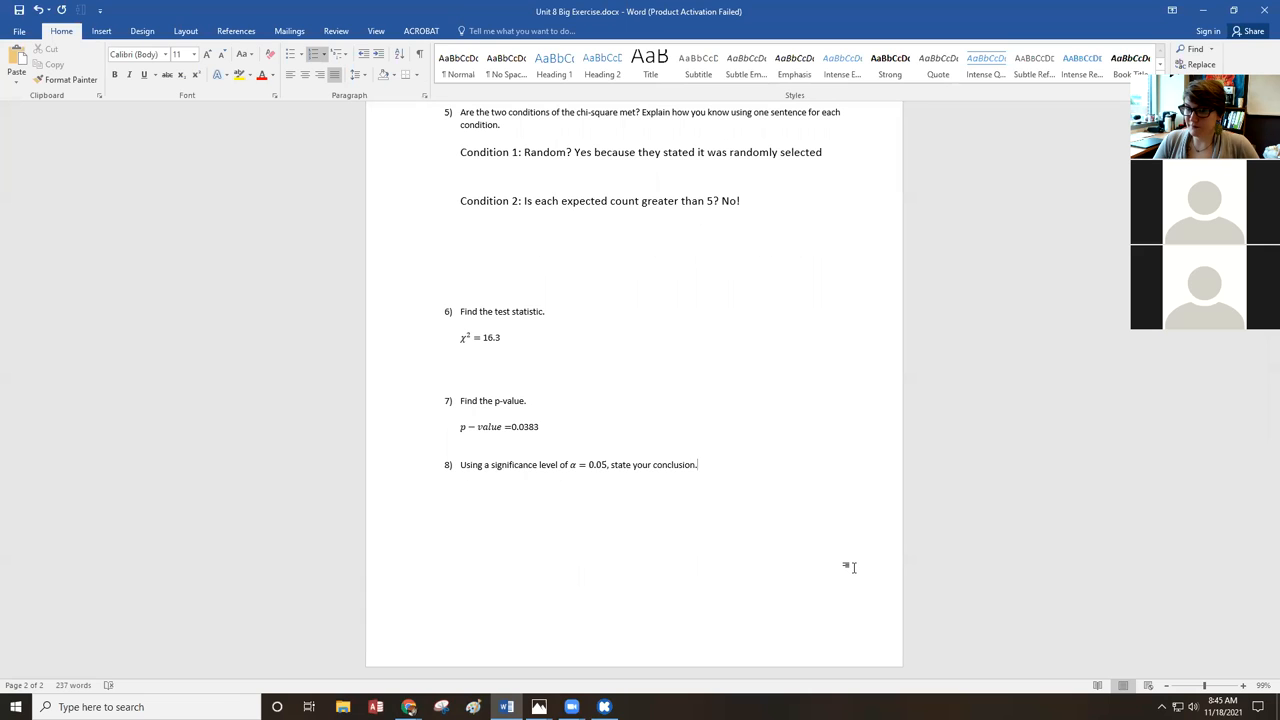
{"action": "key", "text": "enter"}
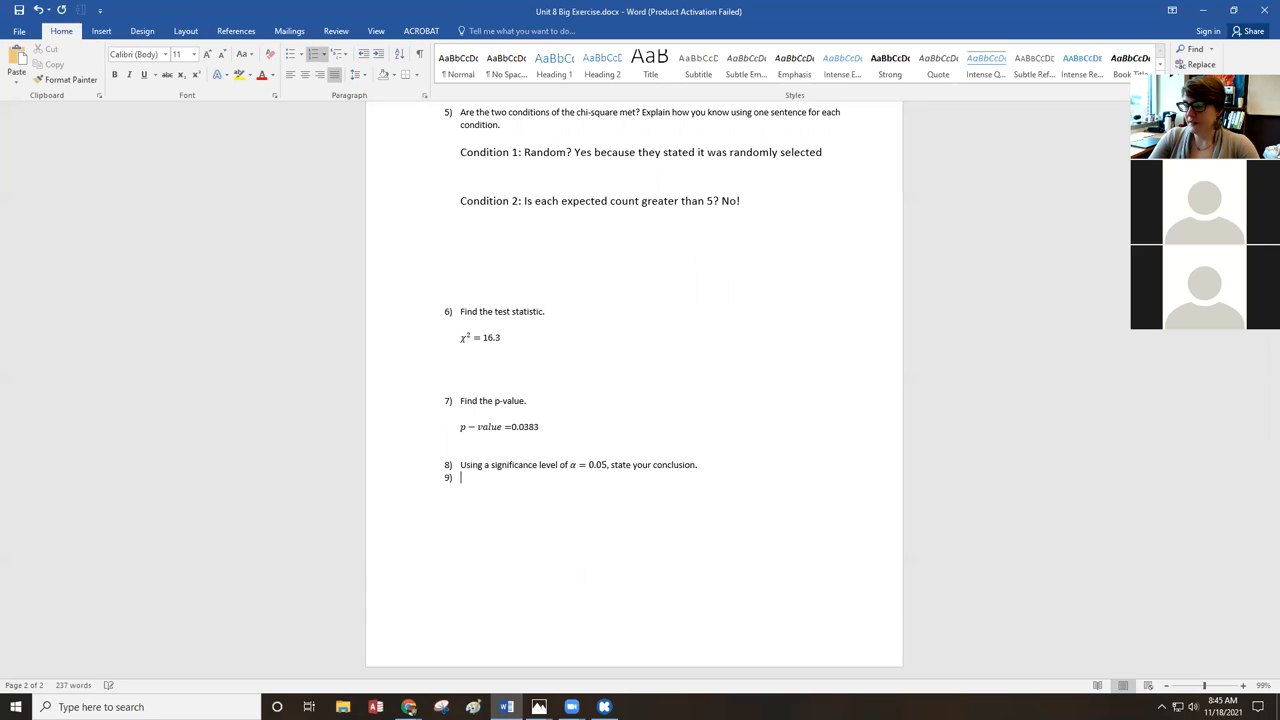
{"action": "key", "text": "Backspace"}
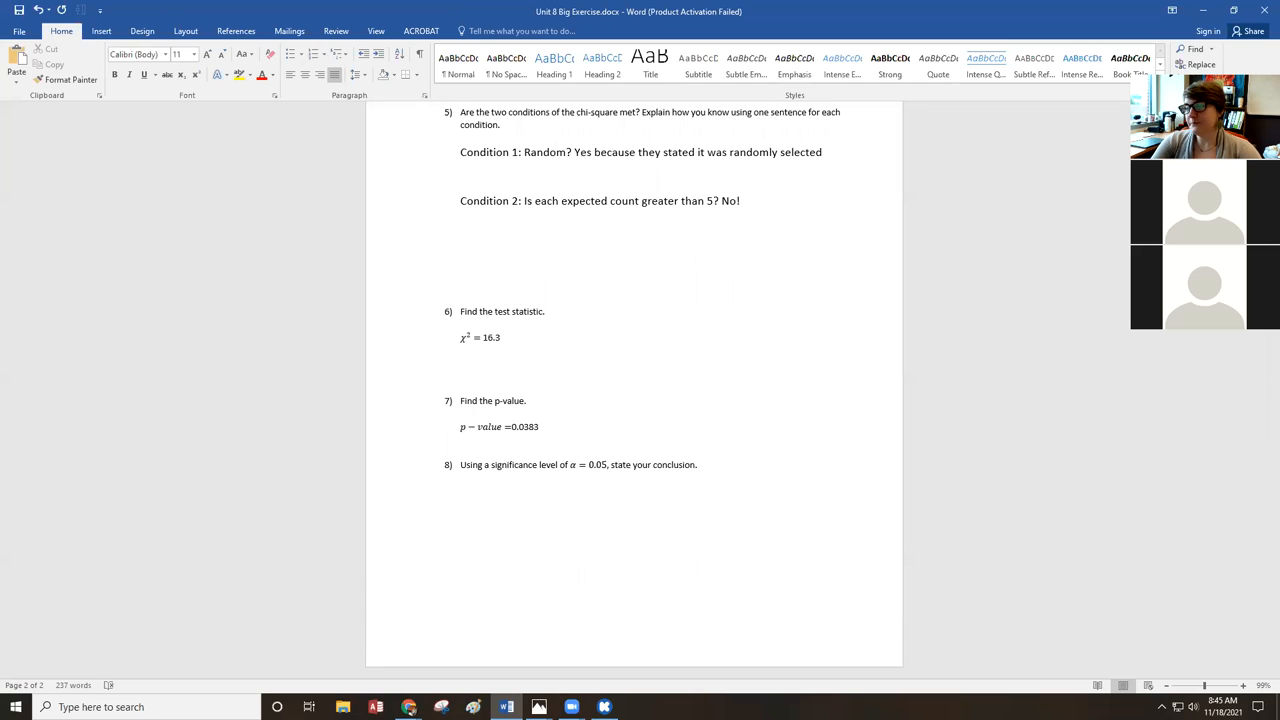
{"action": "type", "text": "Typically, since"}
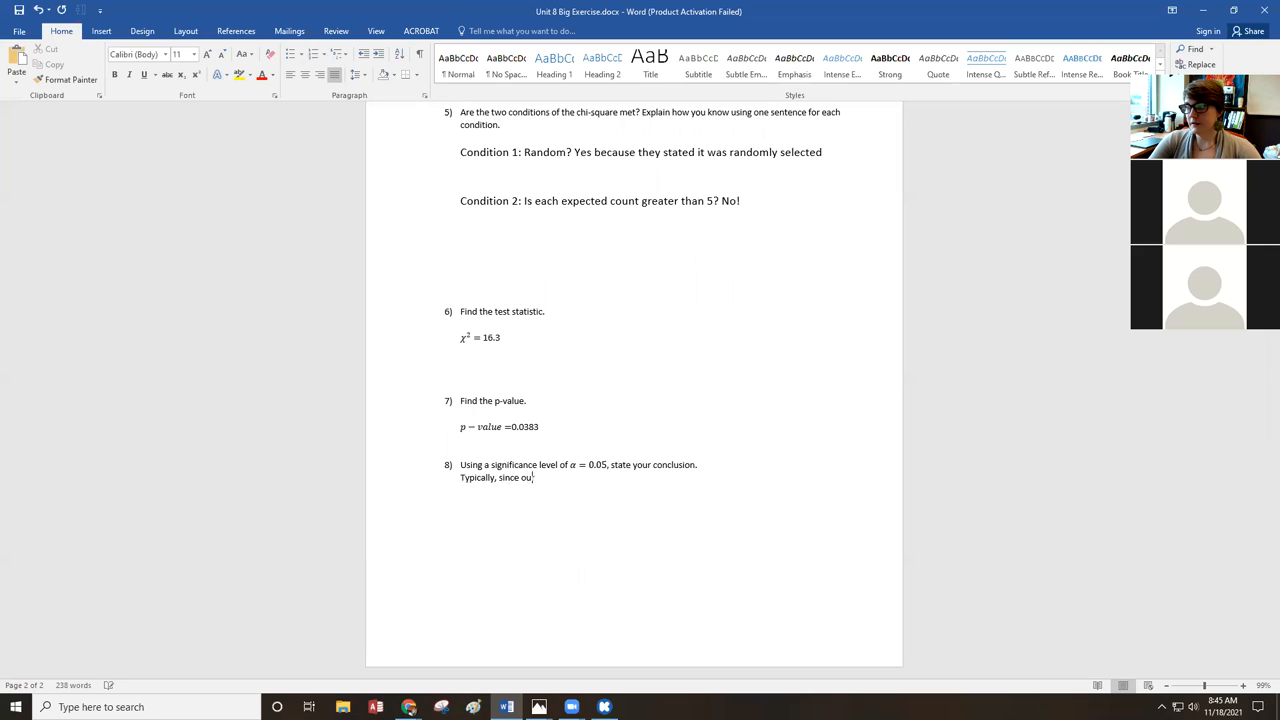
{"action": "type", "text": "our p-value is less than our significance level (0"}
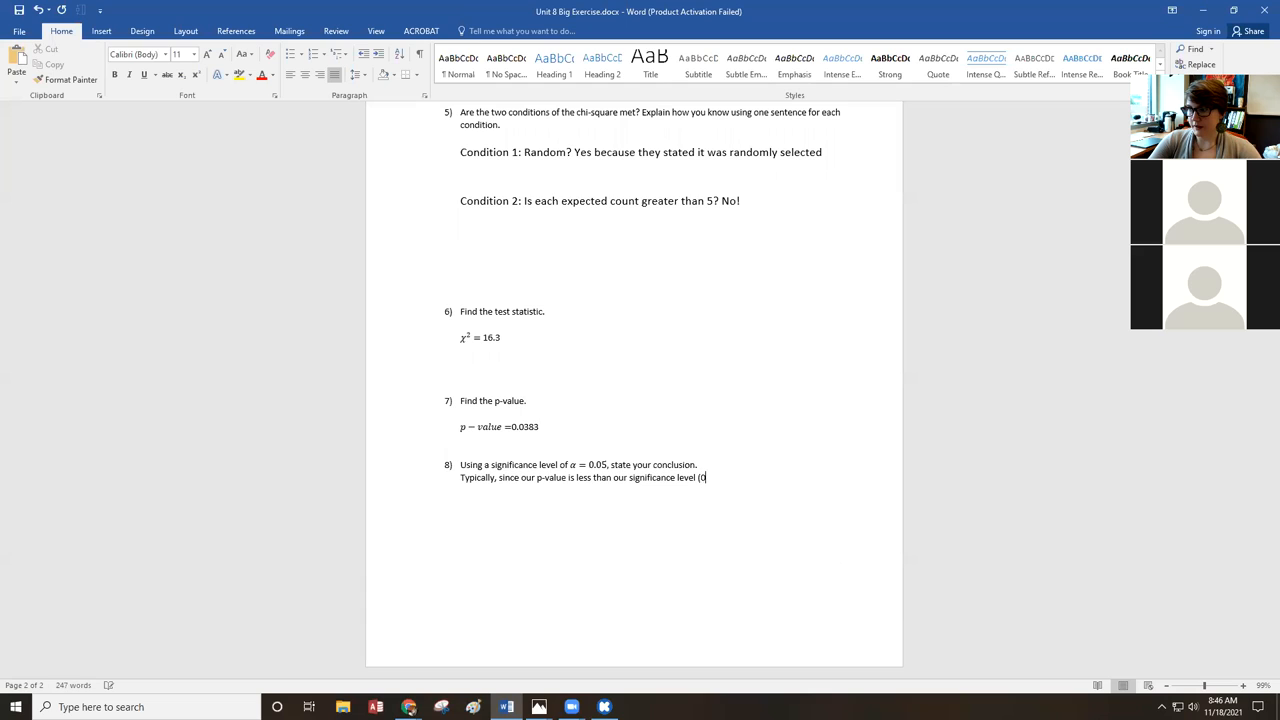
{"action": "type", "text": ".03"}
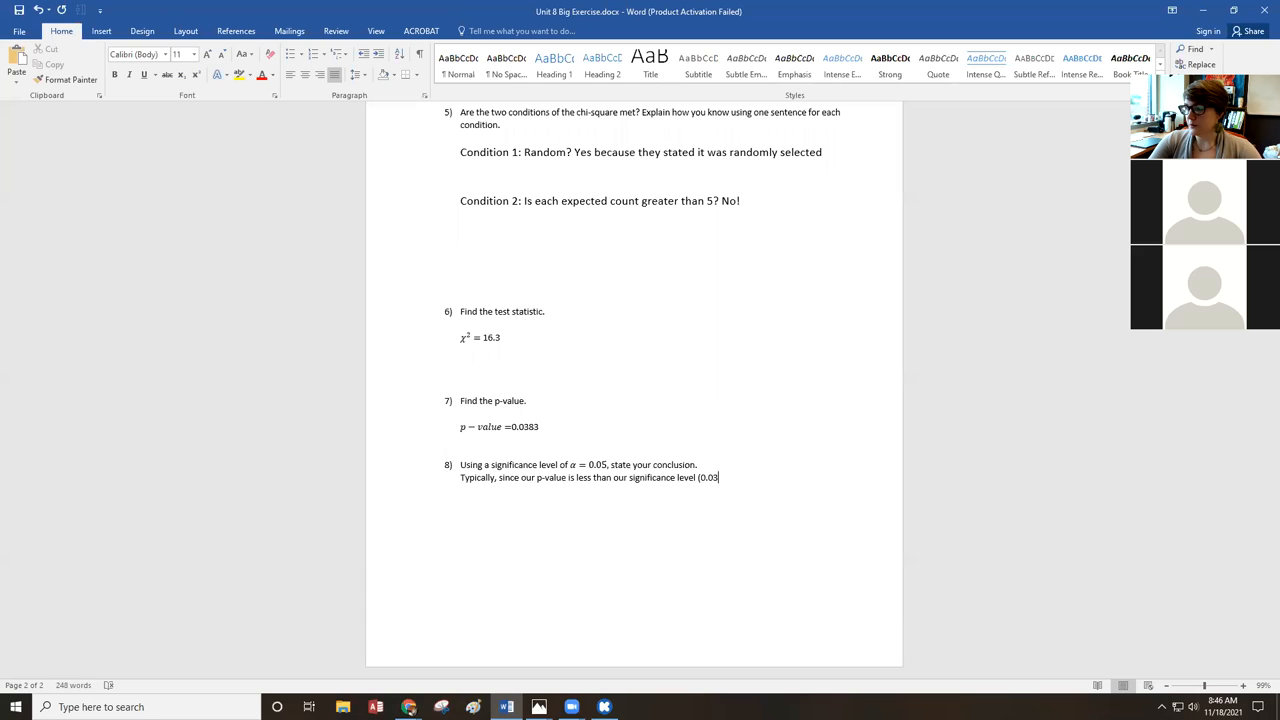
{"action": "type", "text": "3<"}
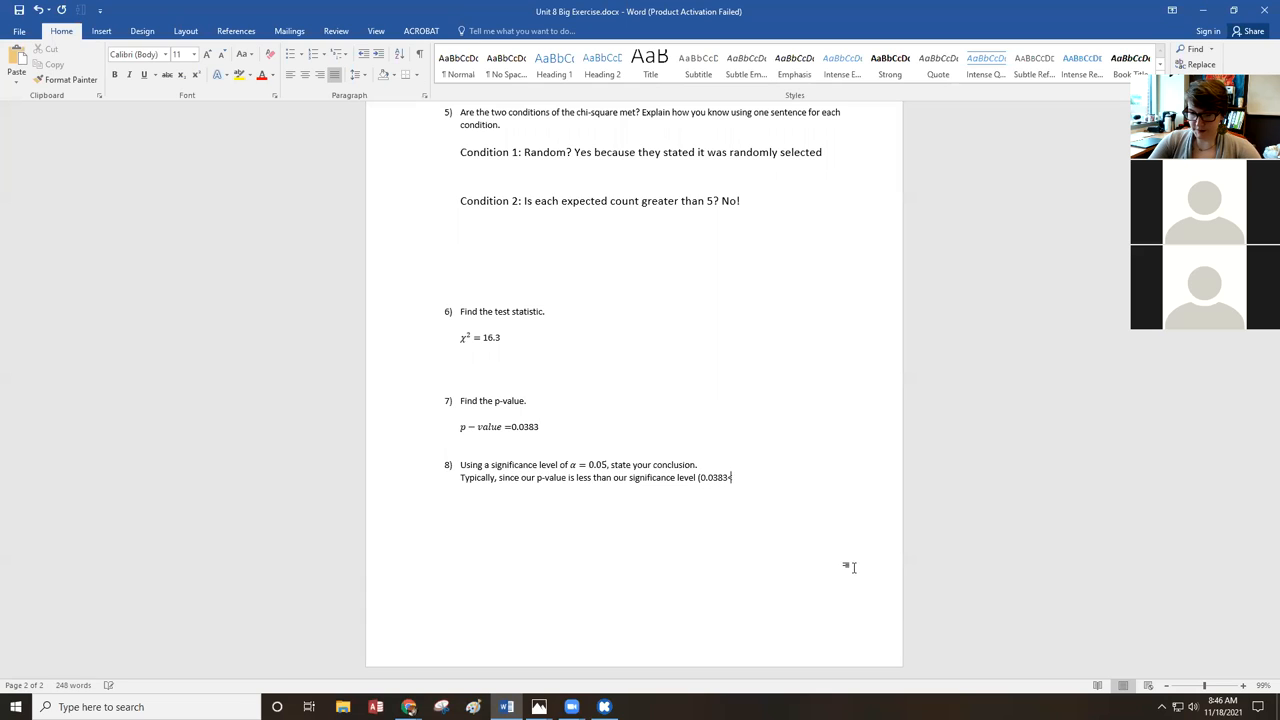
{"action": "type", "text": "0.05), we would reject our null"}
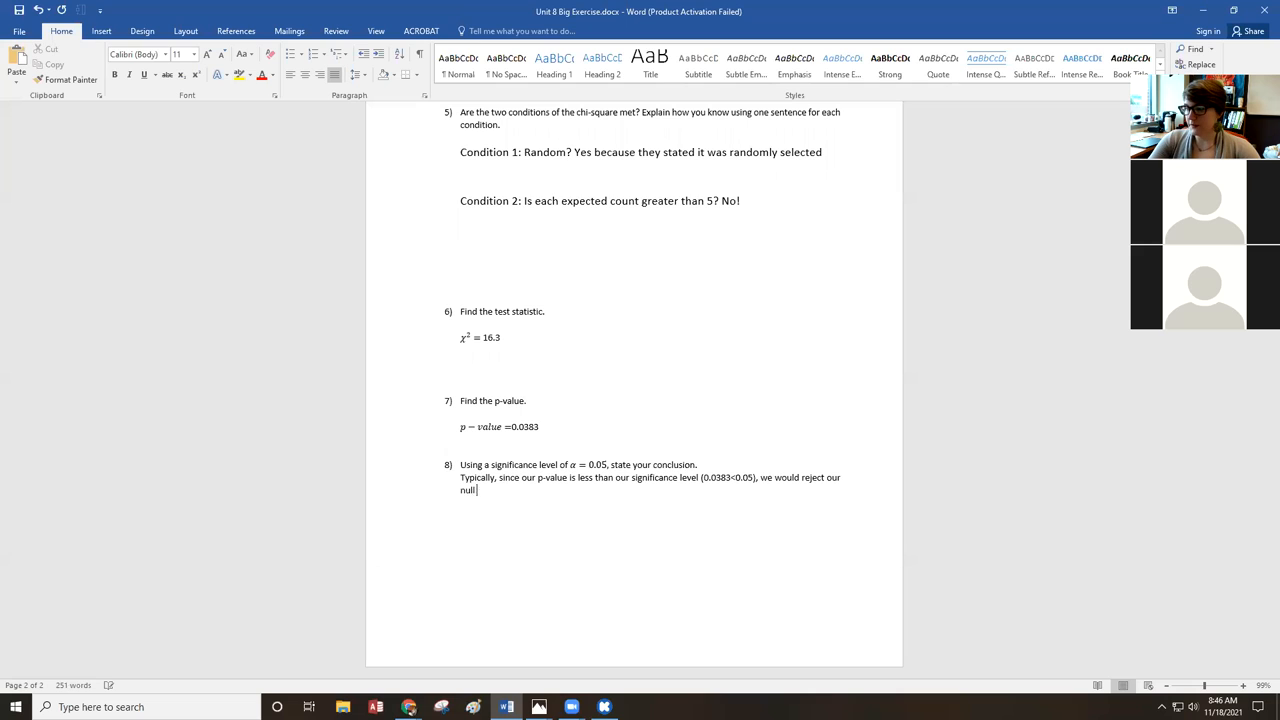
{"action": "type", "text": "hypot"}
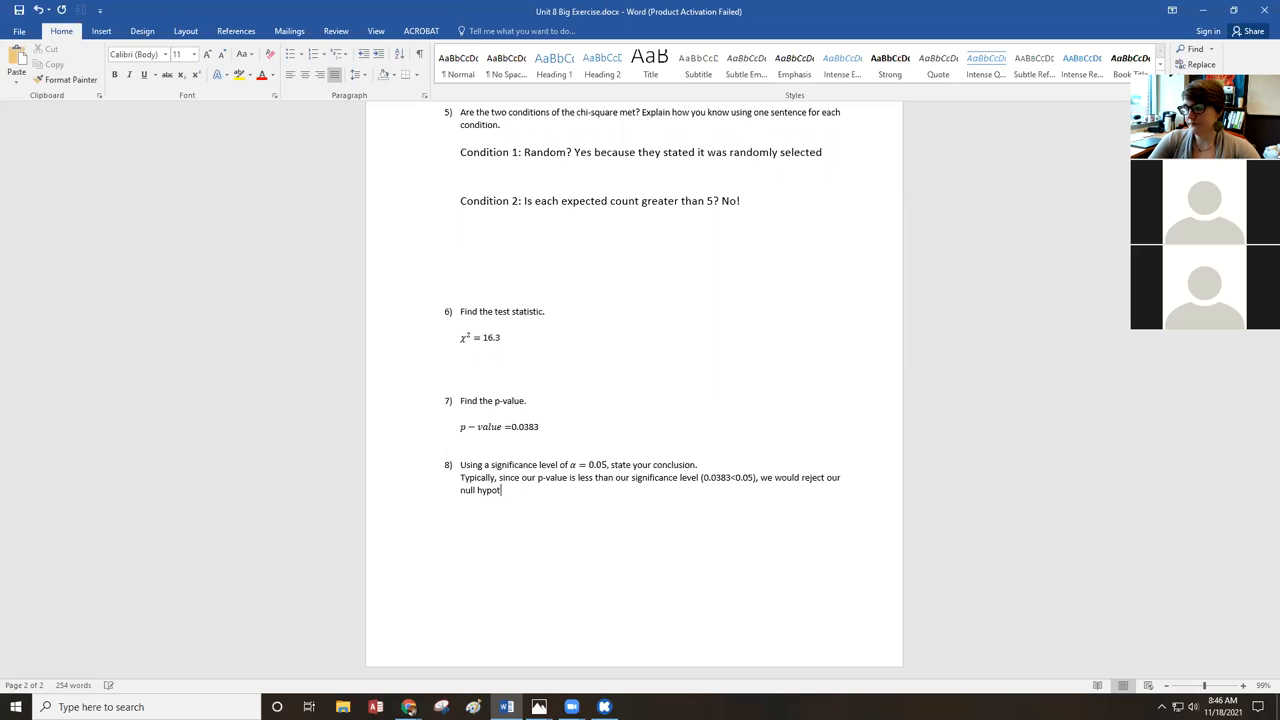
{"action": "type", "text": "hesis."}
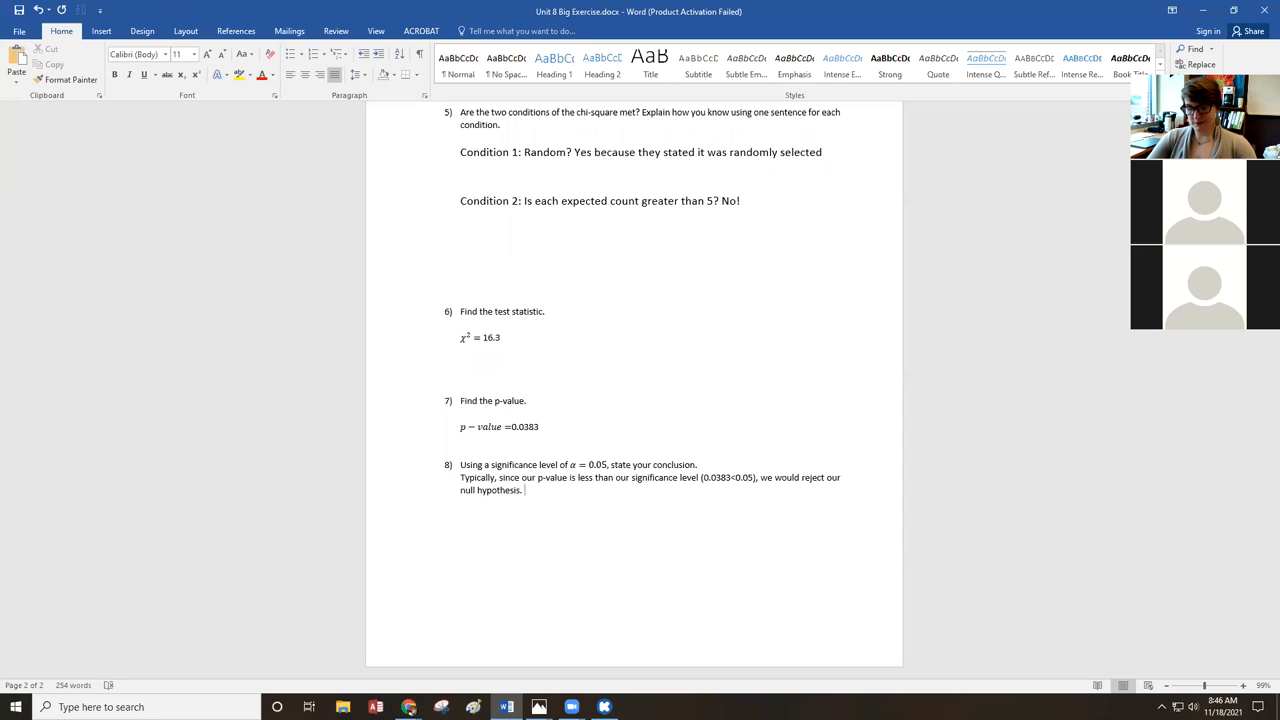
Add that unmet conditions prevent a conclusion and correct the misspelled word via the suggestion
{"action": "type", "text": "However, because the conditions were not met, we cannot state a statistifactory"}
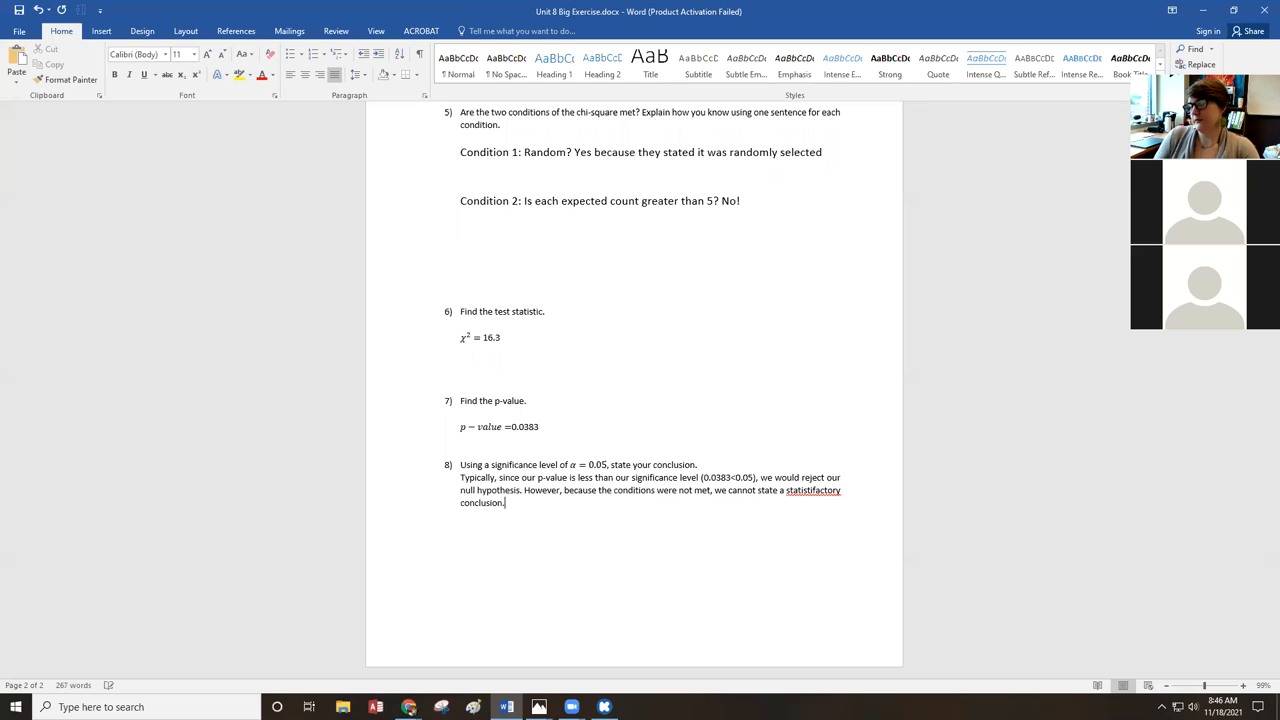
{"action": "right_click", "coordinate": [797, 490]}
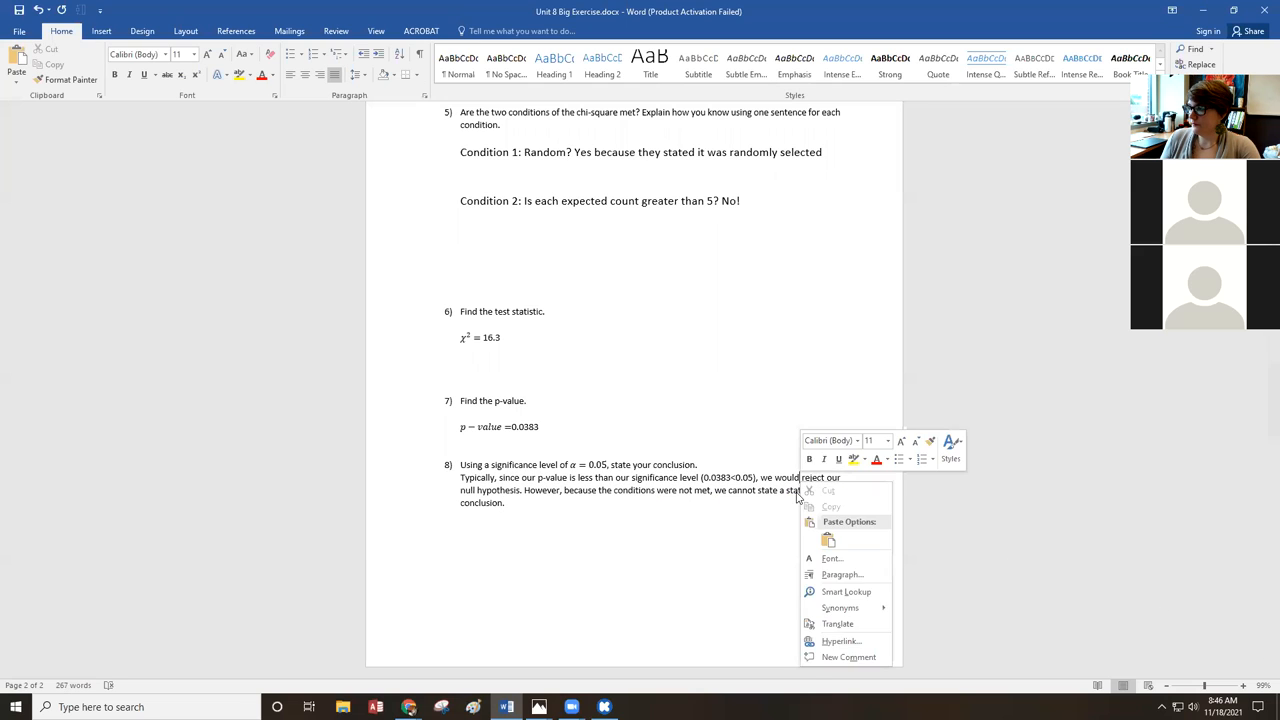
{"action": "right_click", "coordinate": [813, 490]}
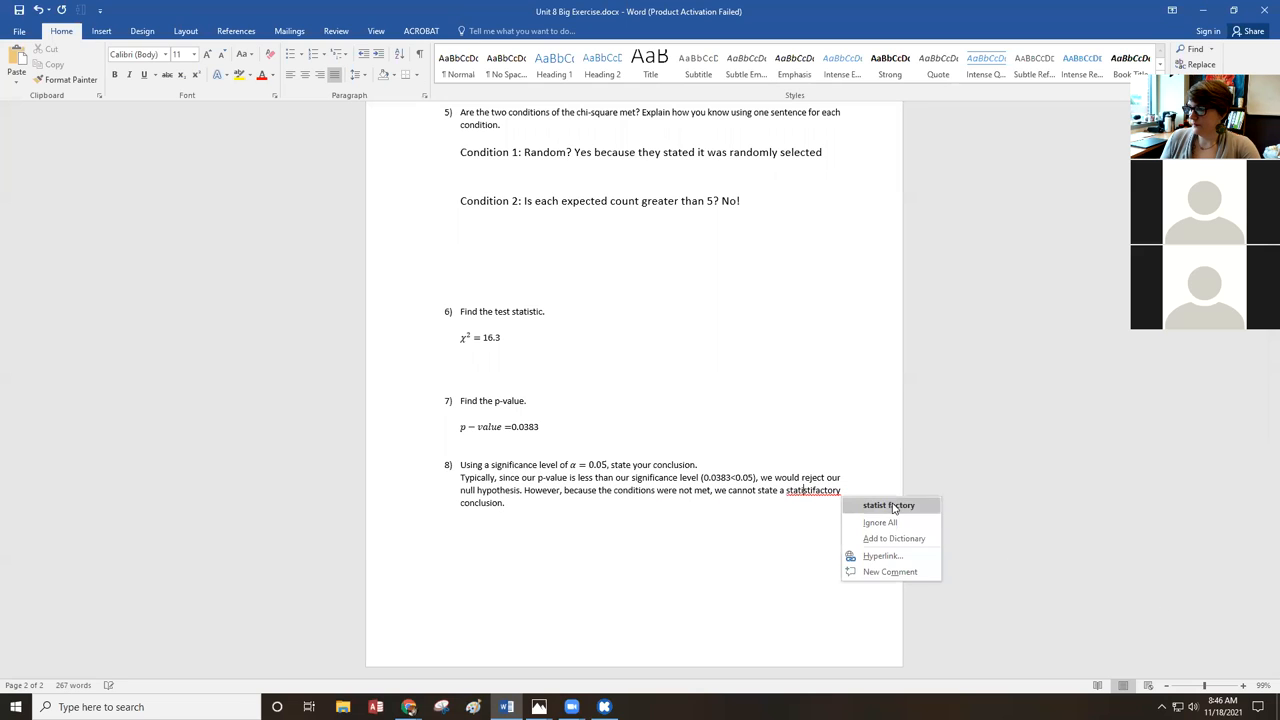
{"action": "left_click", "coordinate": [888, 505]}
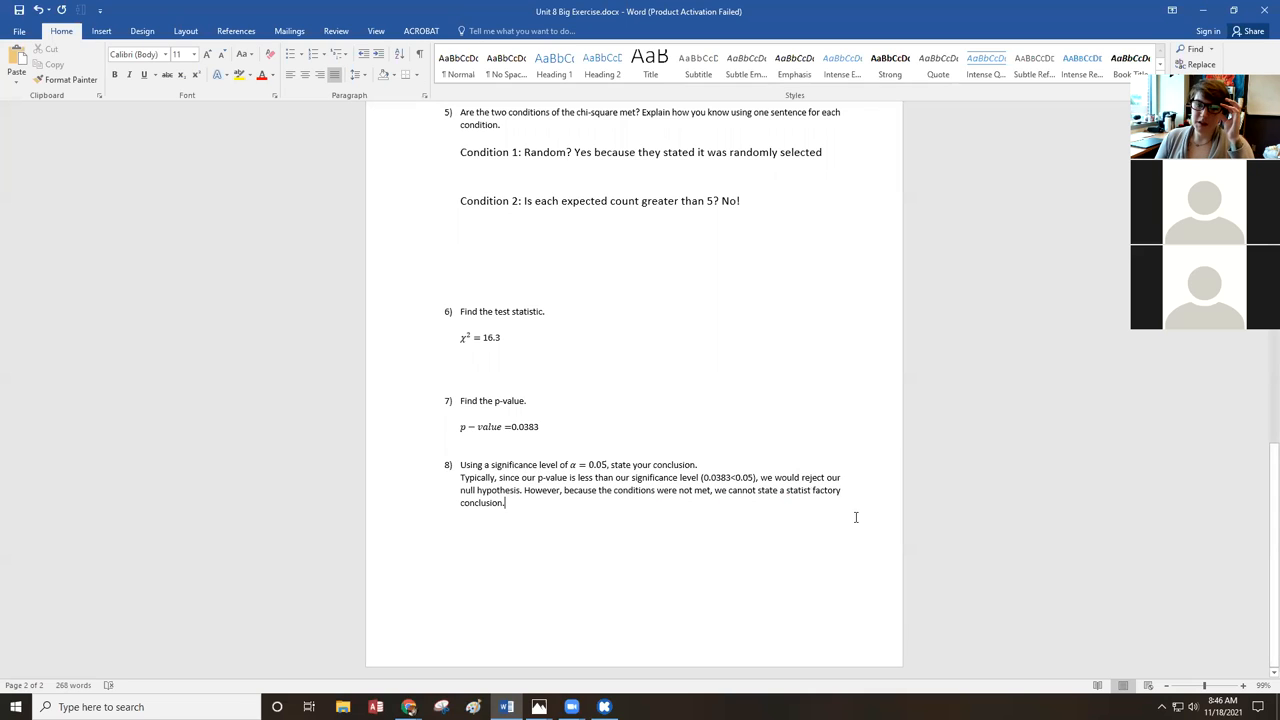